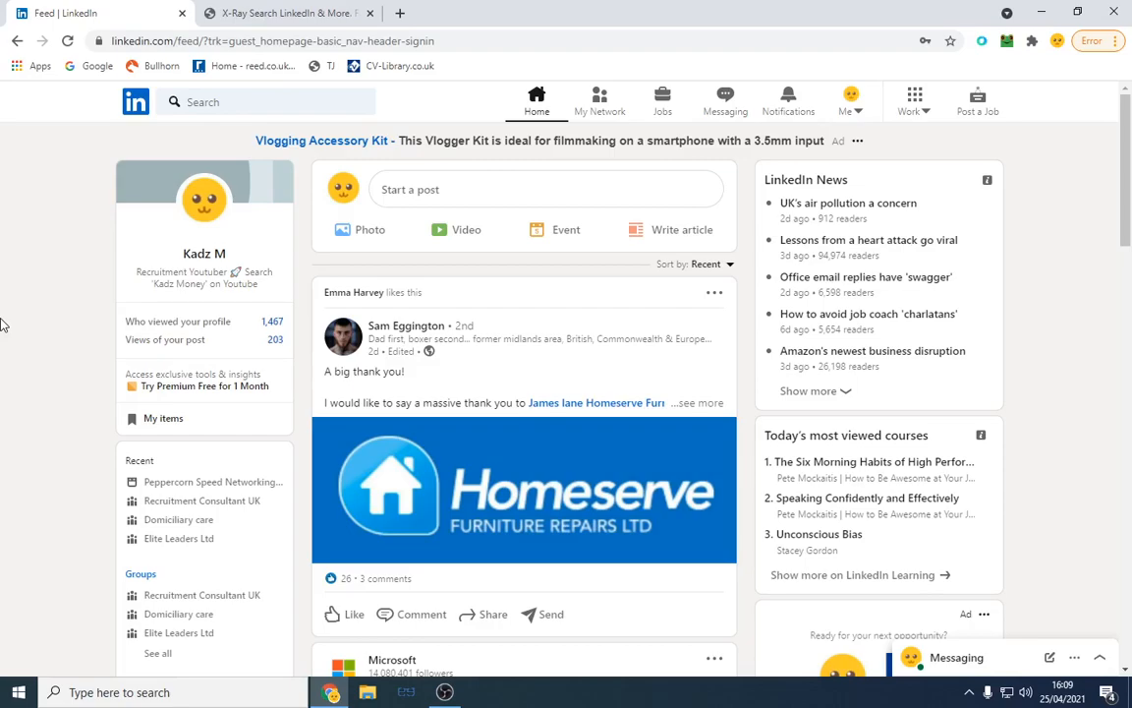
Bring up the Recruit'em X-Ray Search form and focus its Job title field
click(285, 12)
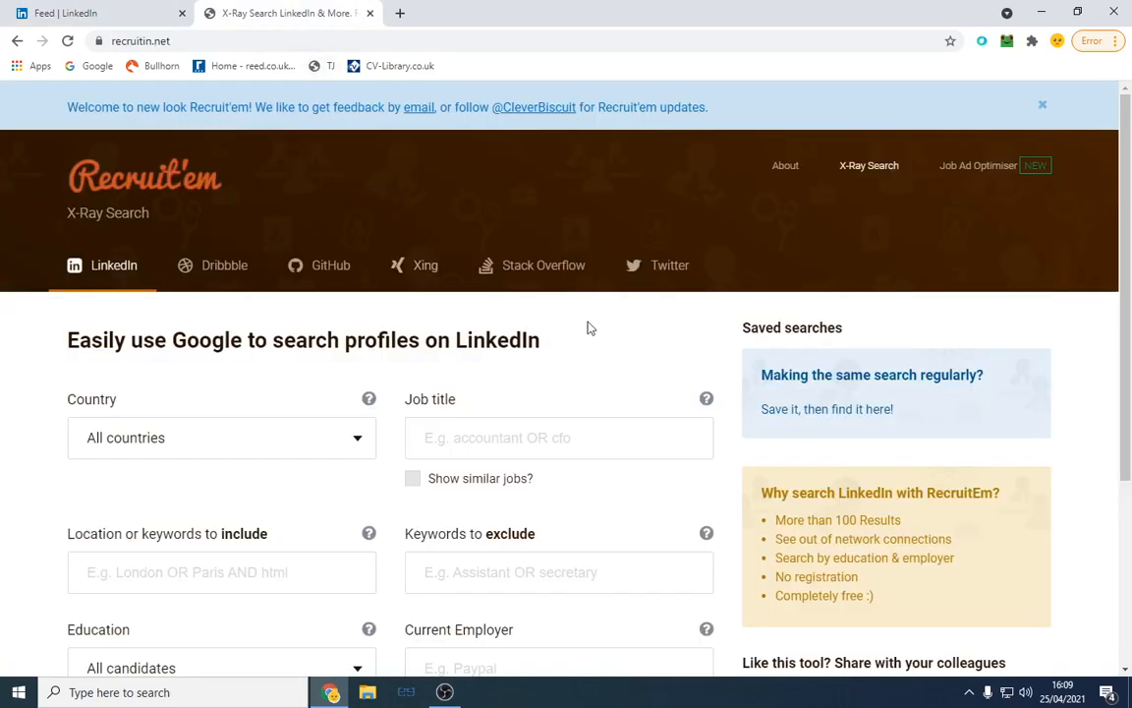
scroll(down, 3)
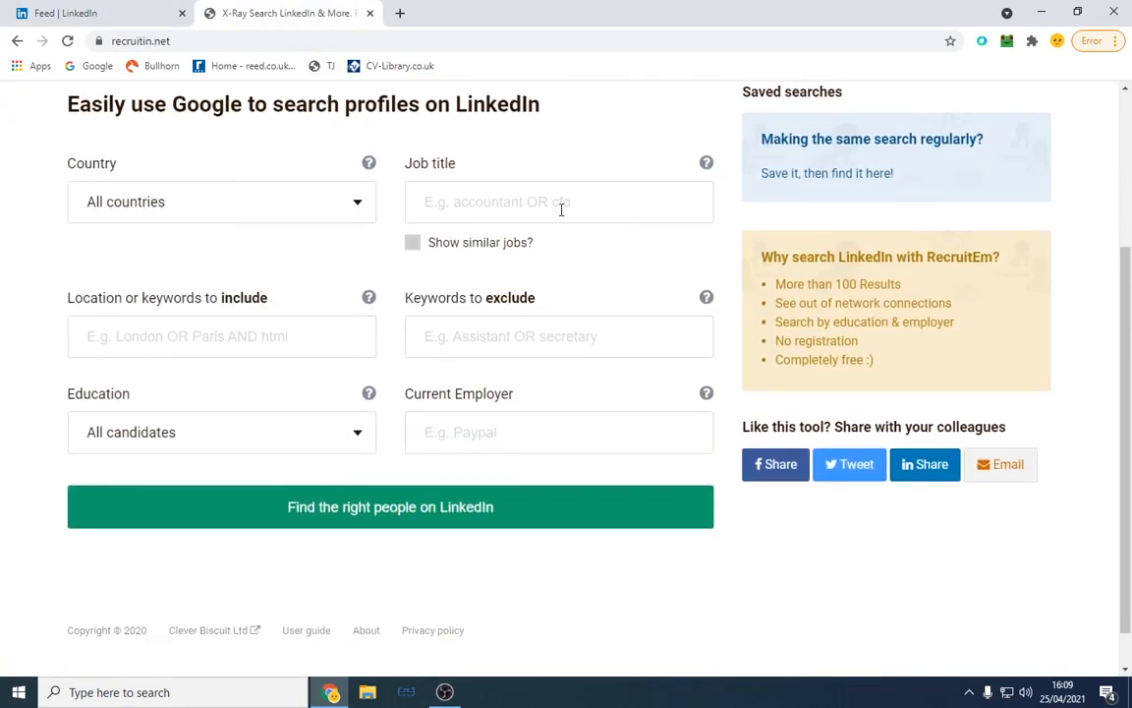
click(558, 201)
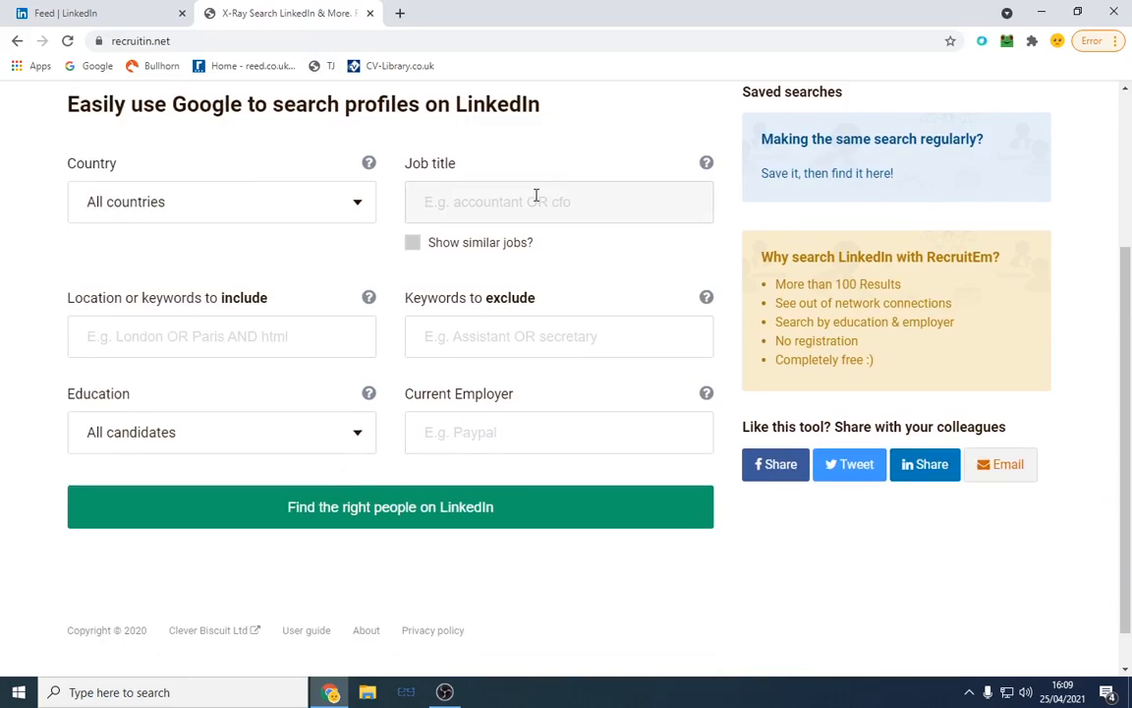
click(558, 201)
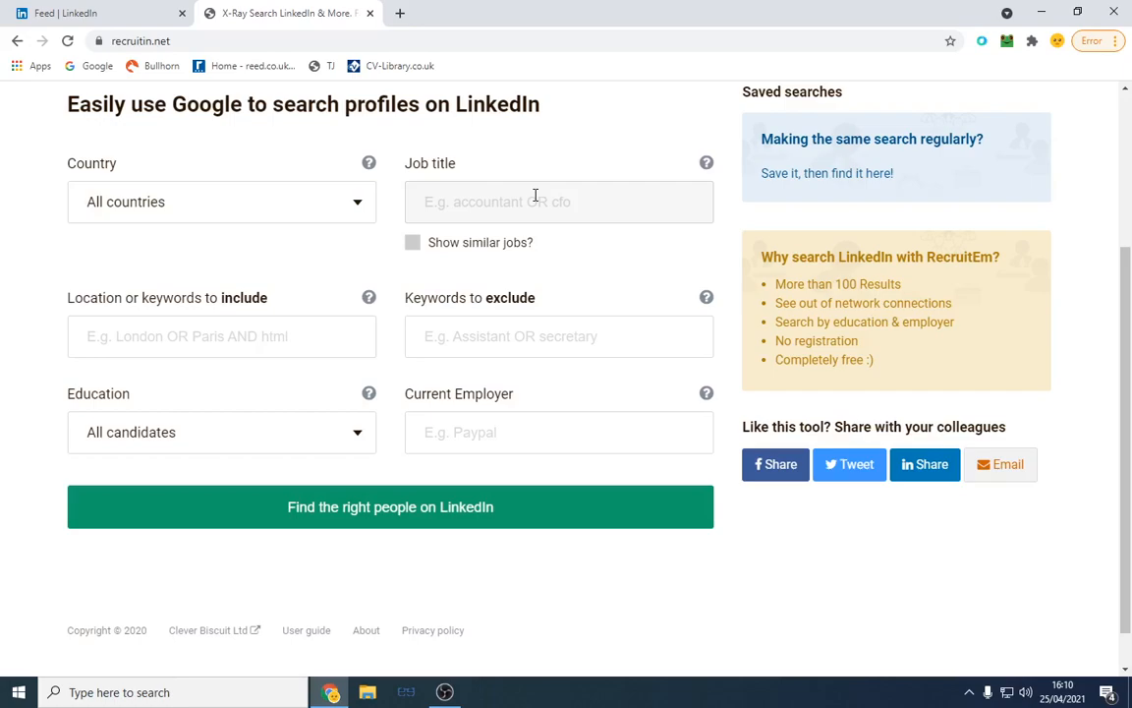
Build and run a Google X-Ray query for Doctors with the country set
text(doctors)
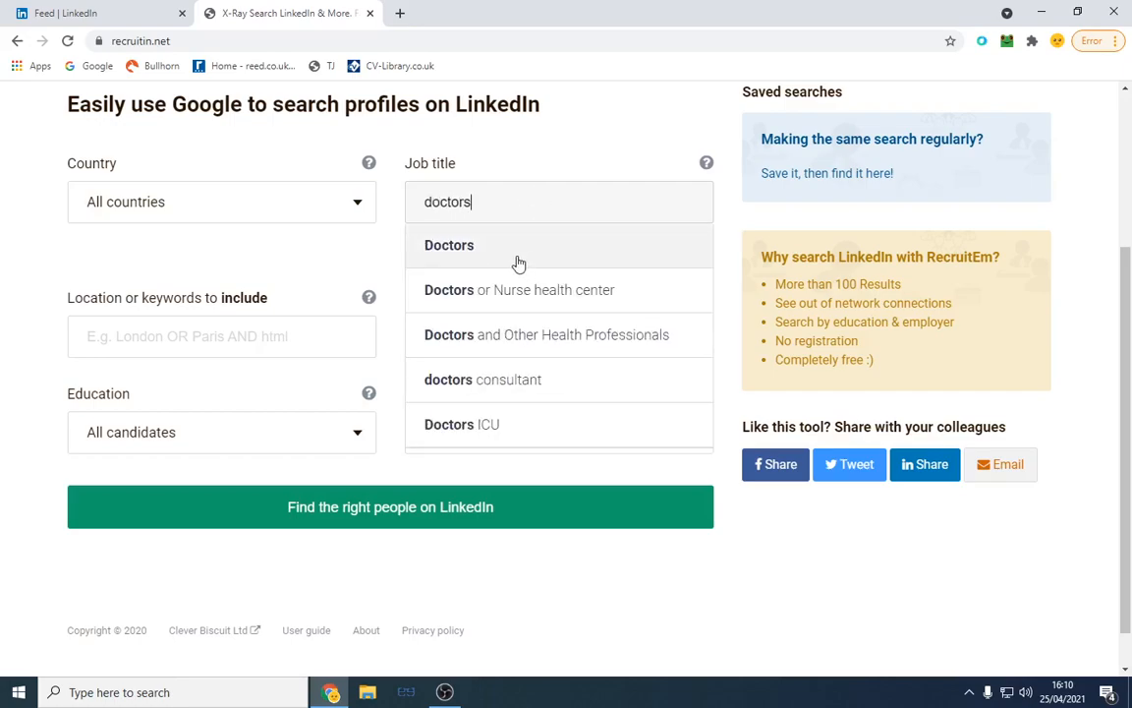
click(448, 244)
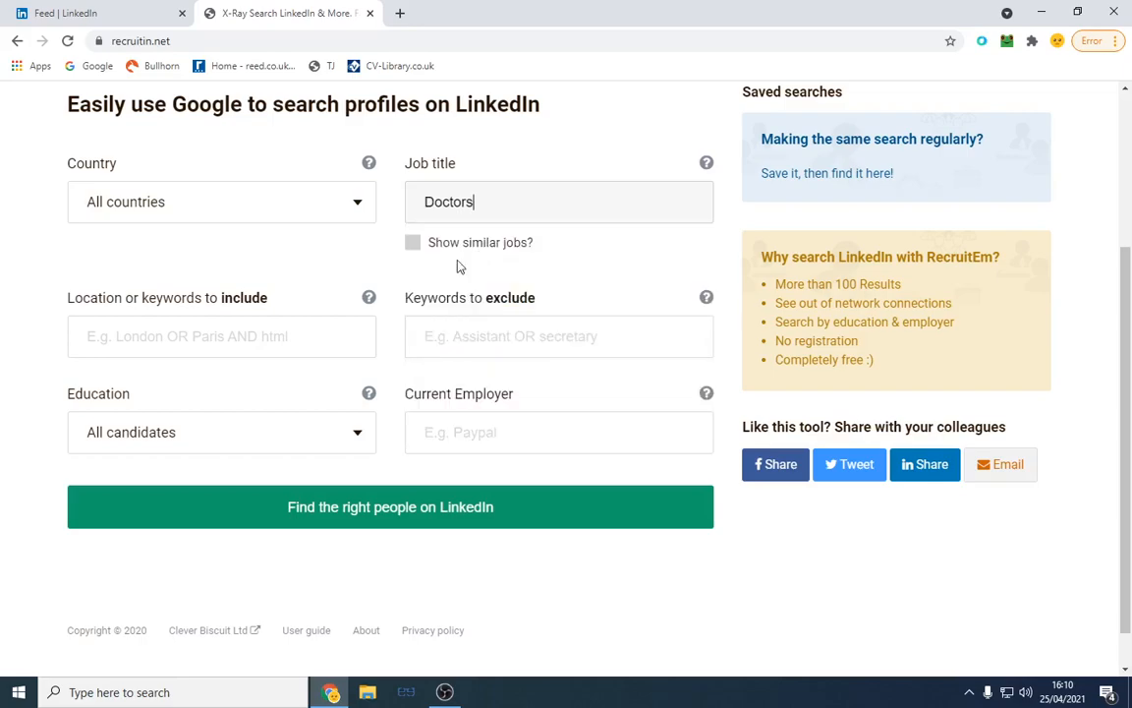
mouse_move(324, 470)
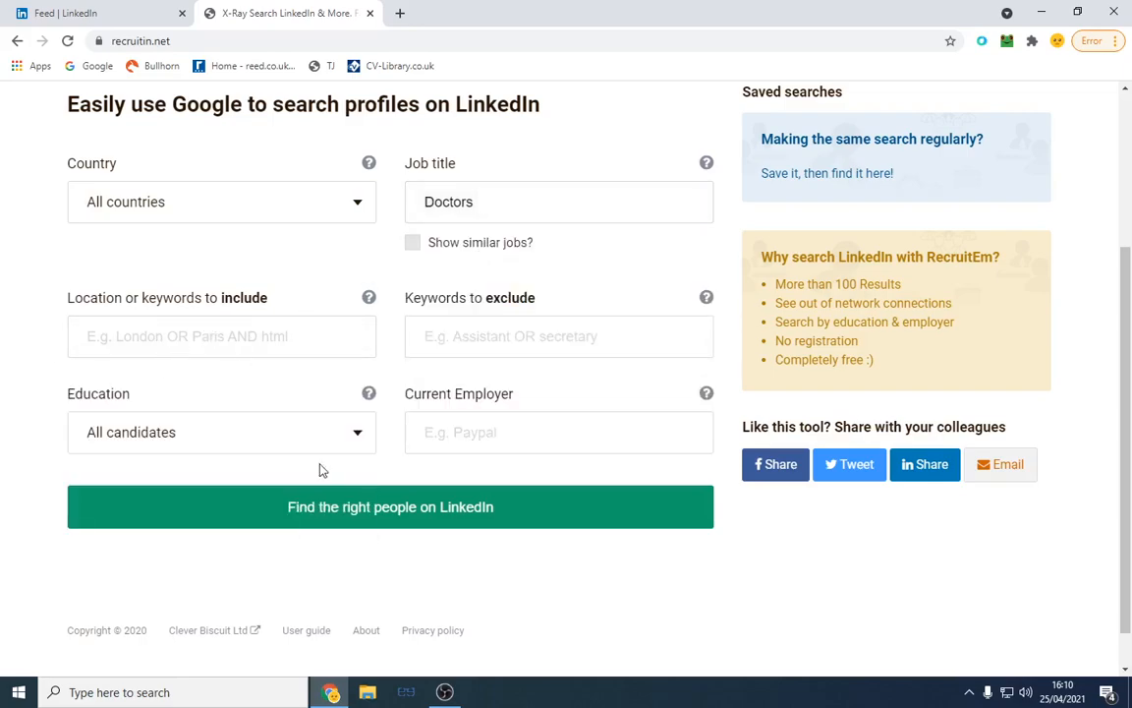
click(220, 201)
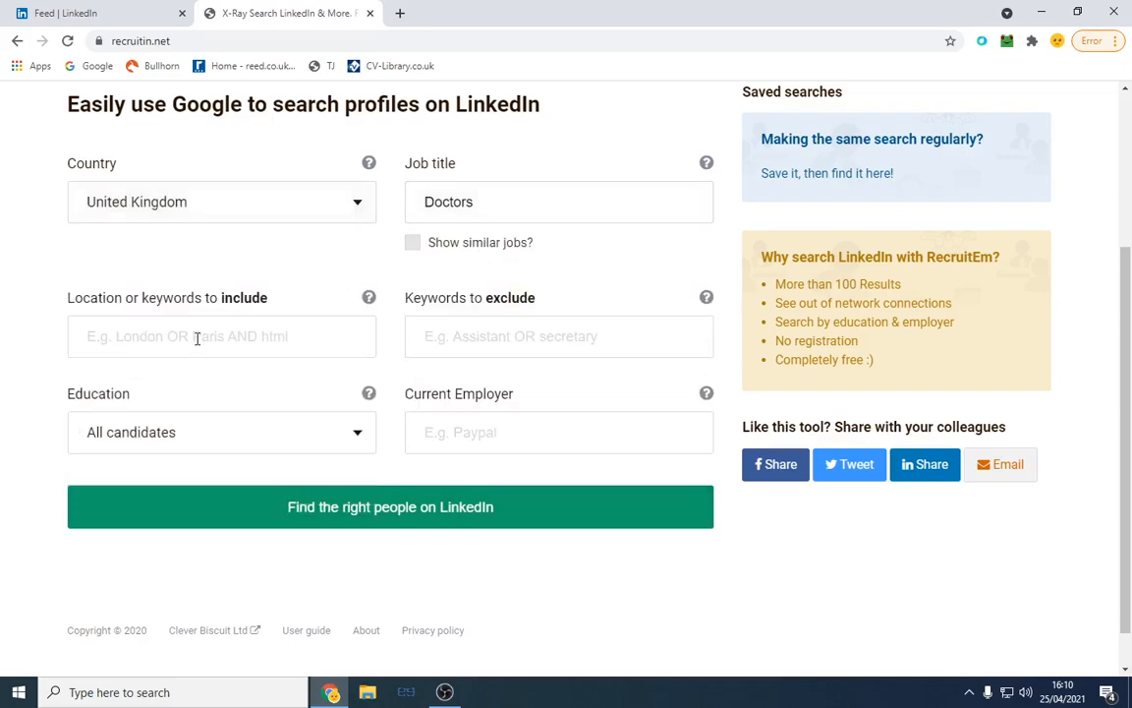
click(220, 201)
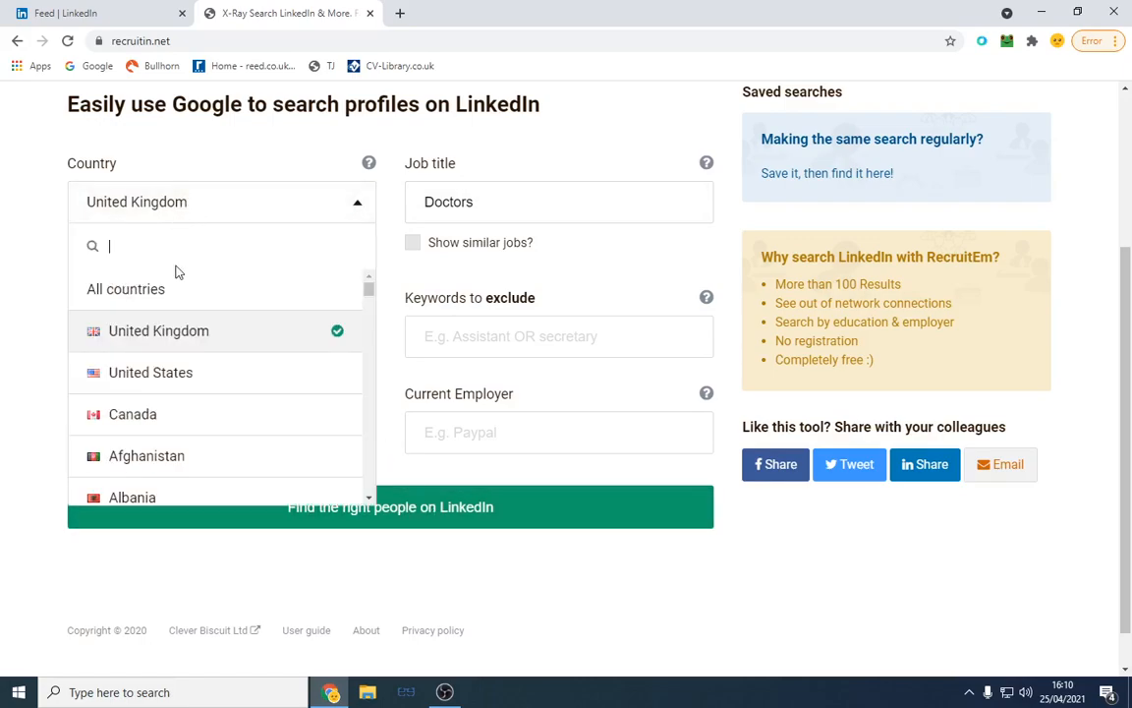
click(390, 507)
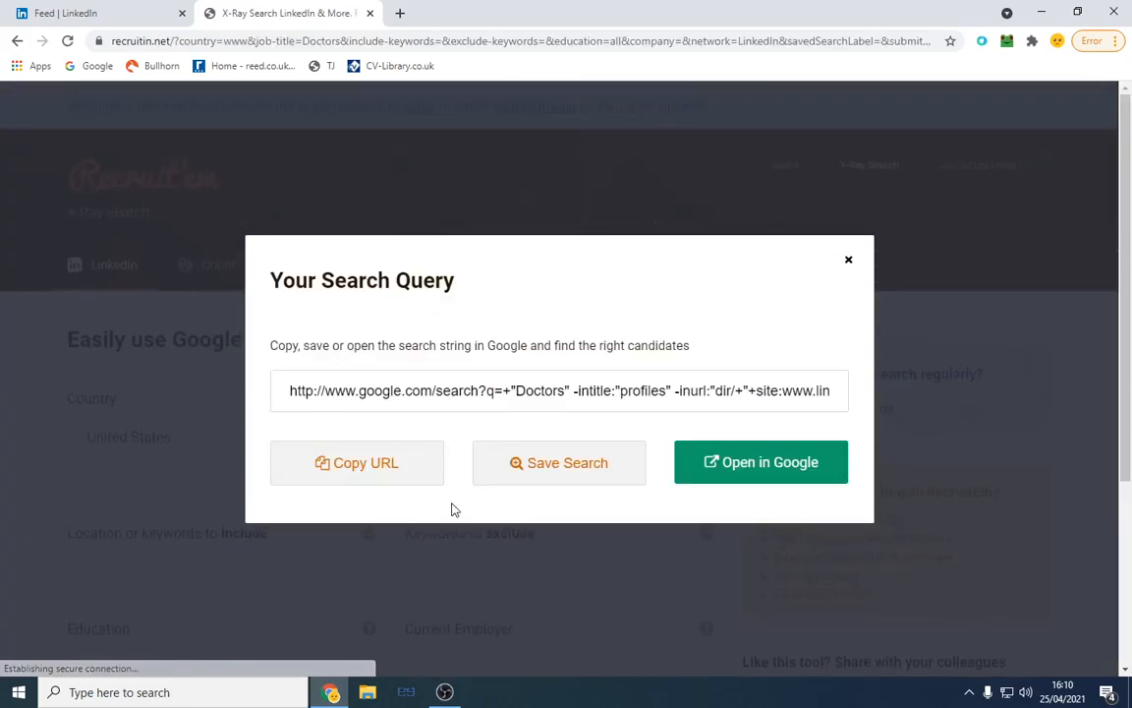
click(761, 462)
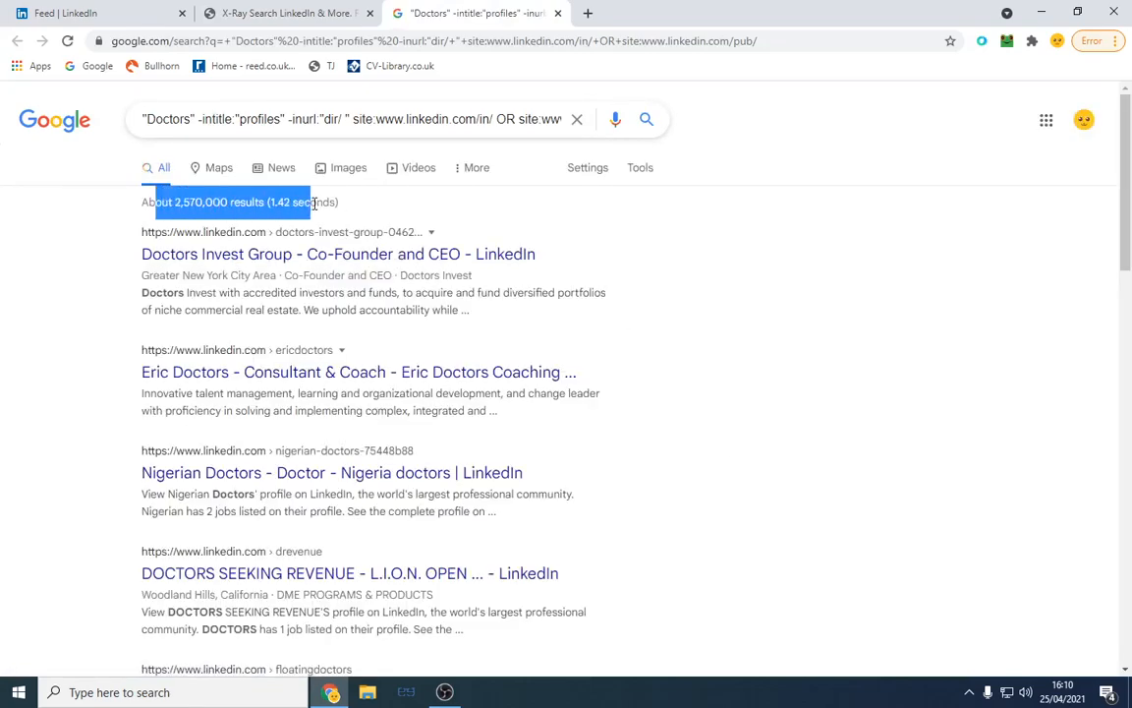
Refine the query in Recruit'em with the include-keyword 'kidney' and regenerate it
click(285, 12)
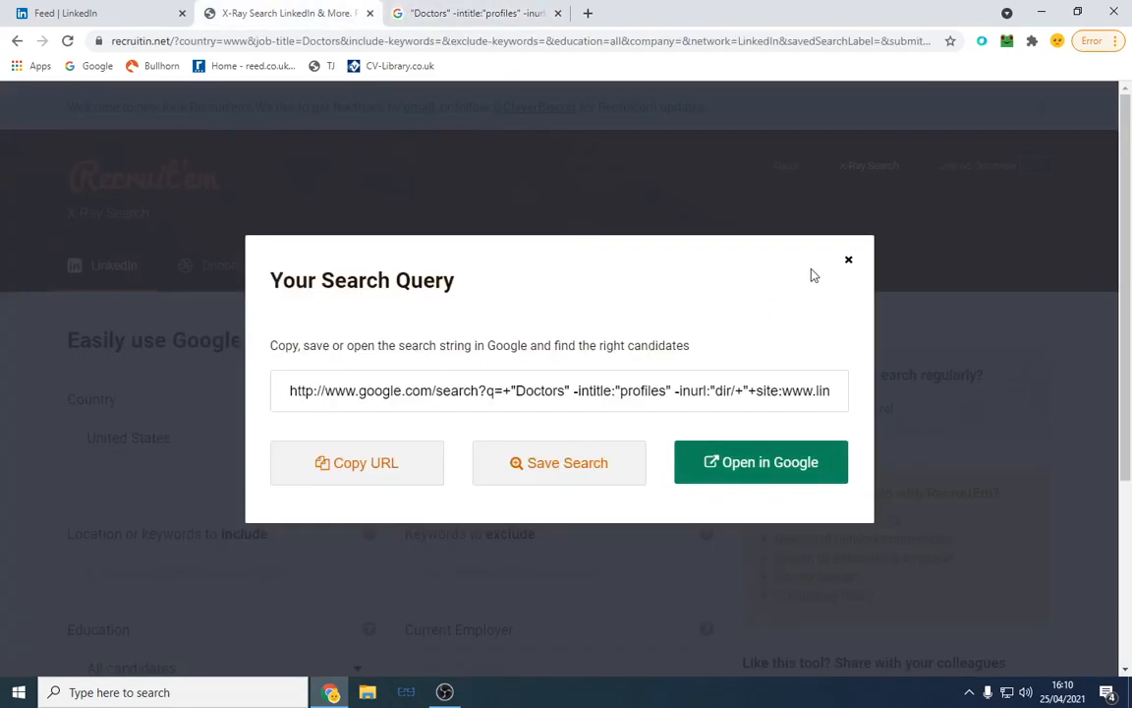
click(849, 259)
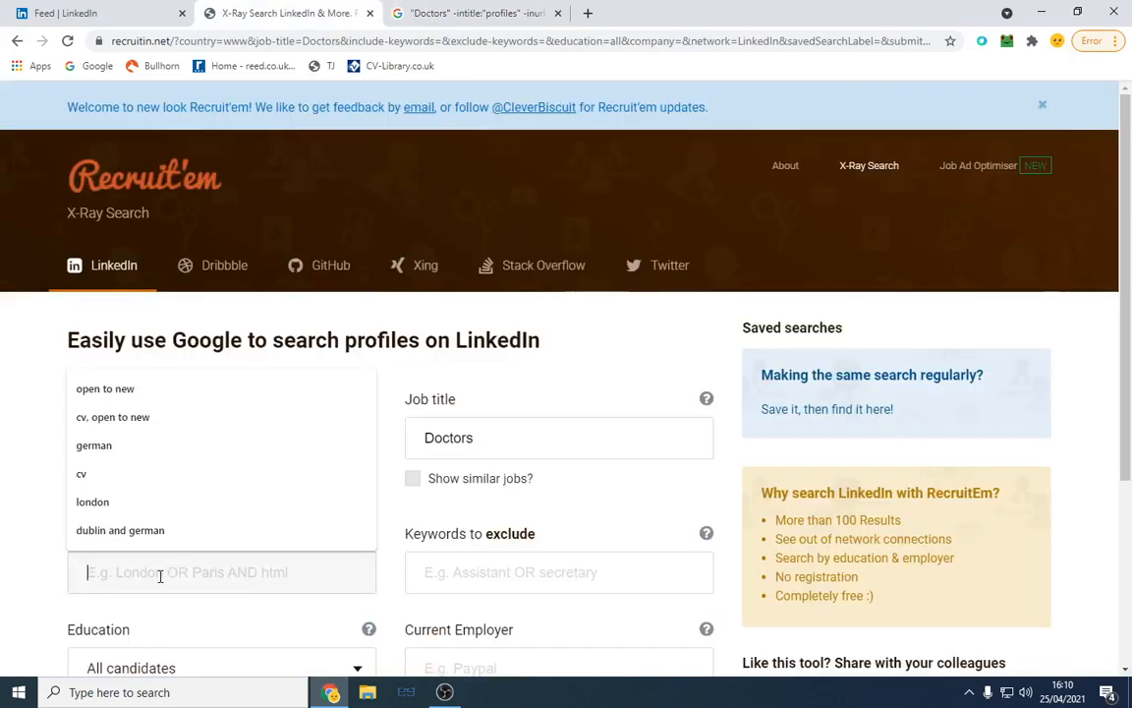
text(kidney)
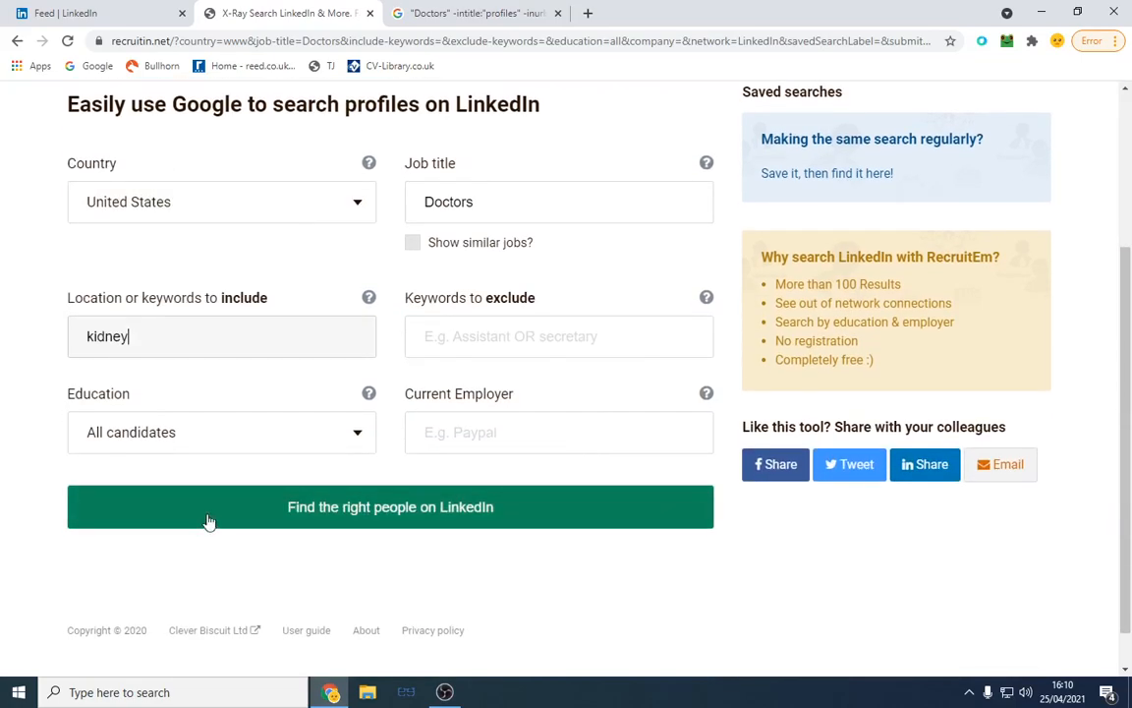
click(390, 507)
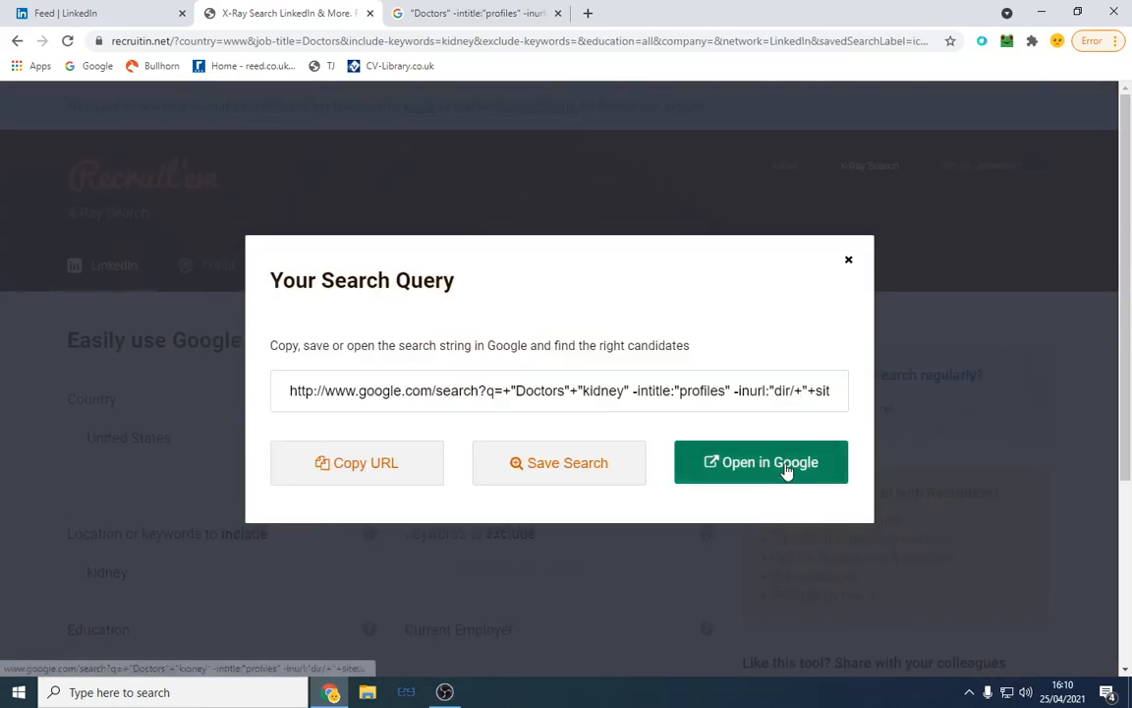
Run the kidney-doctor query in Google and open a LinkedIn profile result in a new tab
click(760, 462)
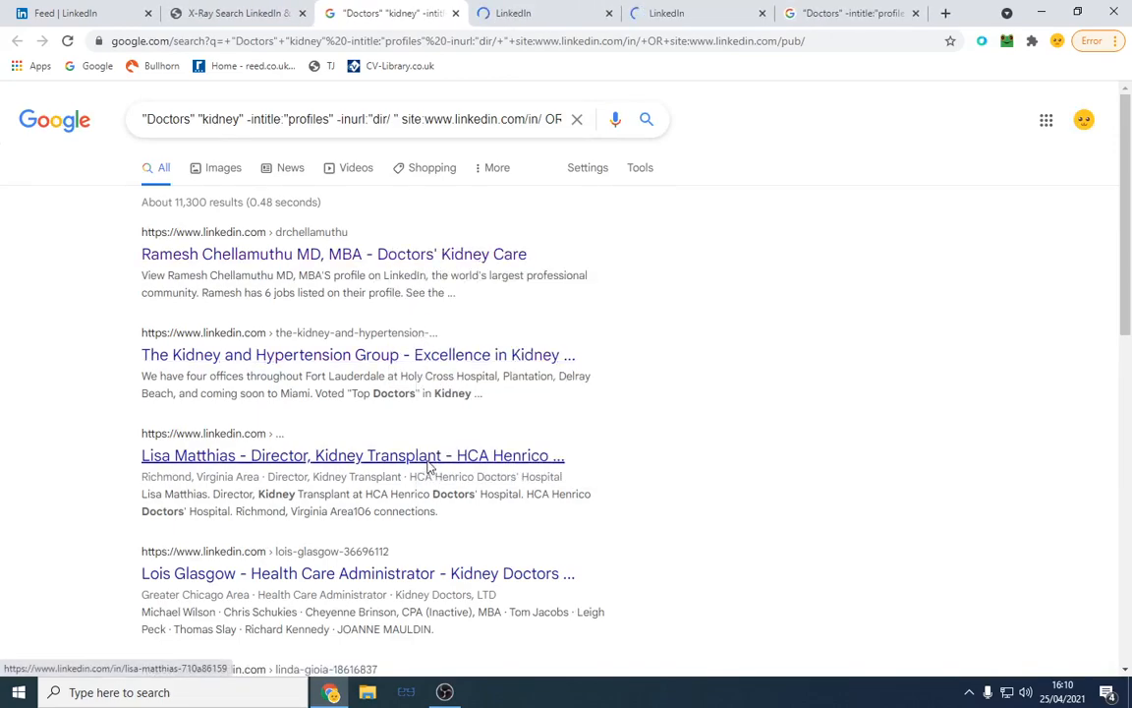
scroll(down, 3)
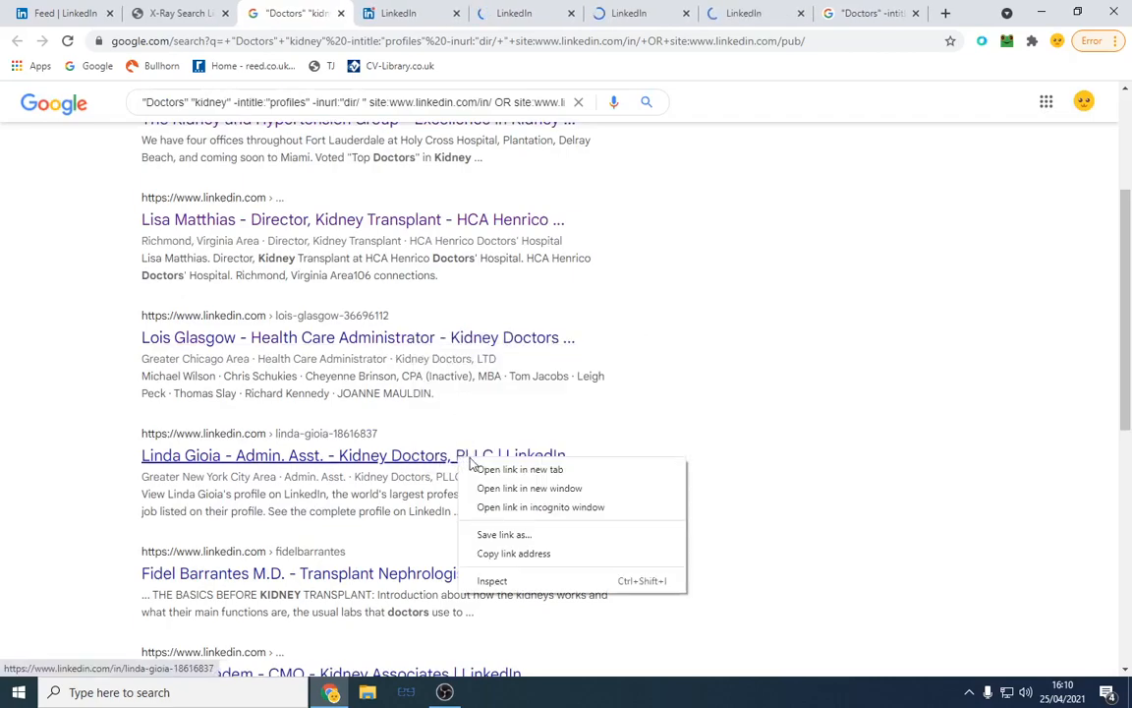
click(519, 468)
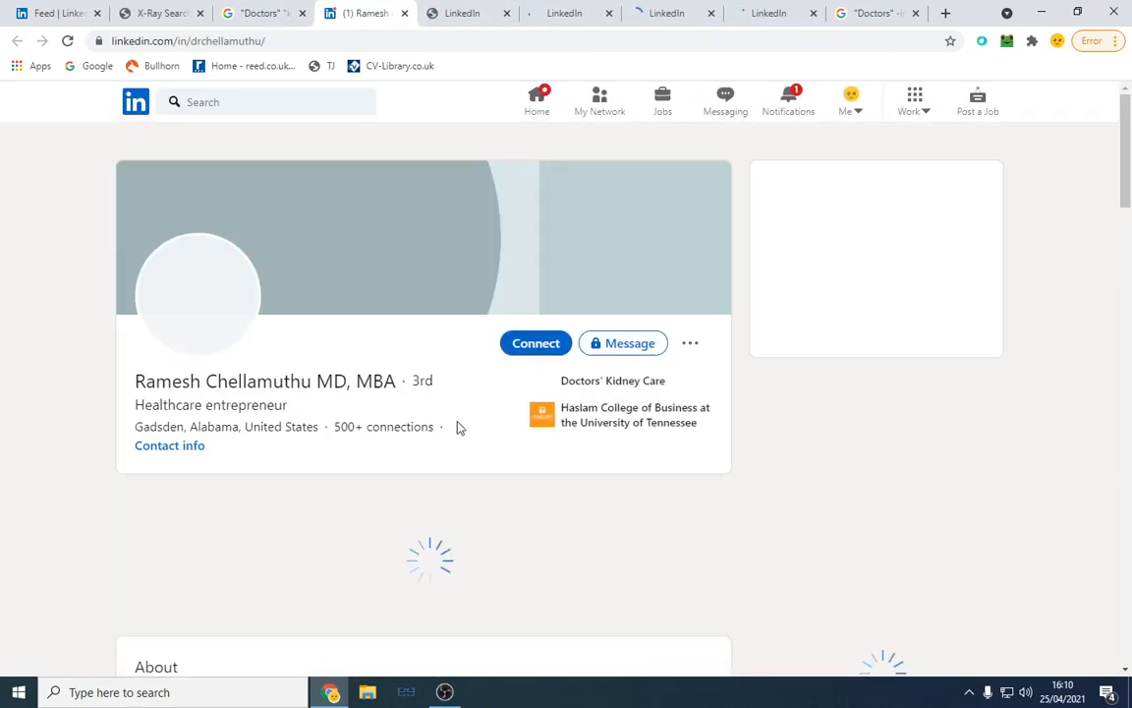
Send connection invitations to the first doctor and the Kidney and Hypertension Group
click(534, 342)
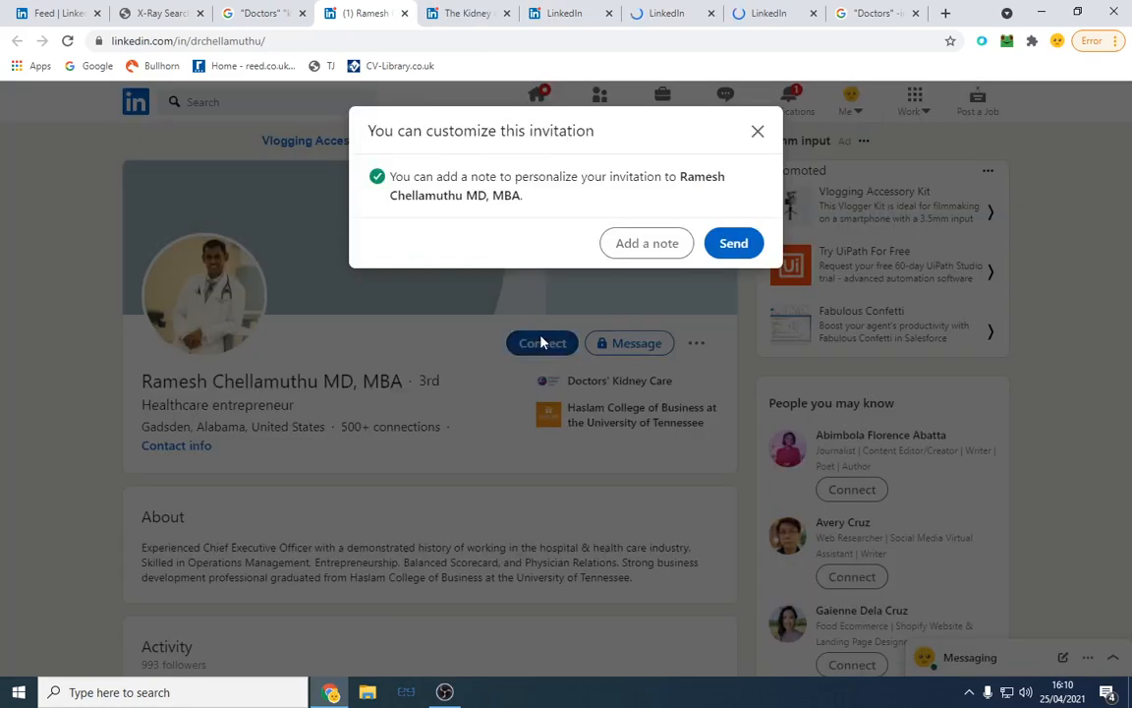
click(733, 244)
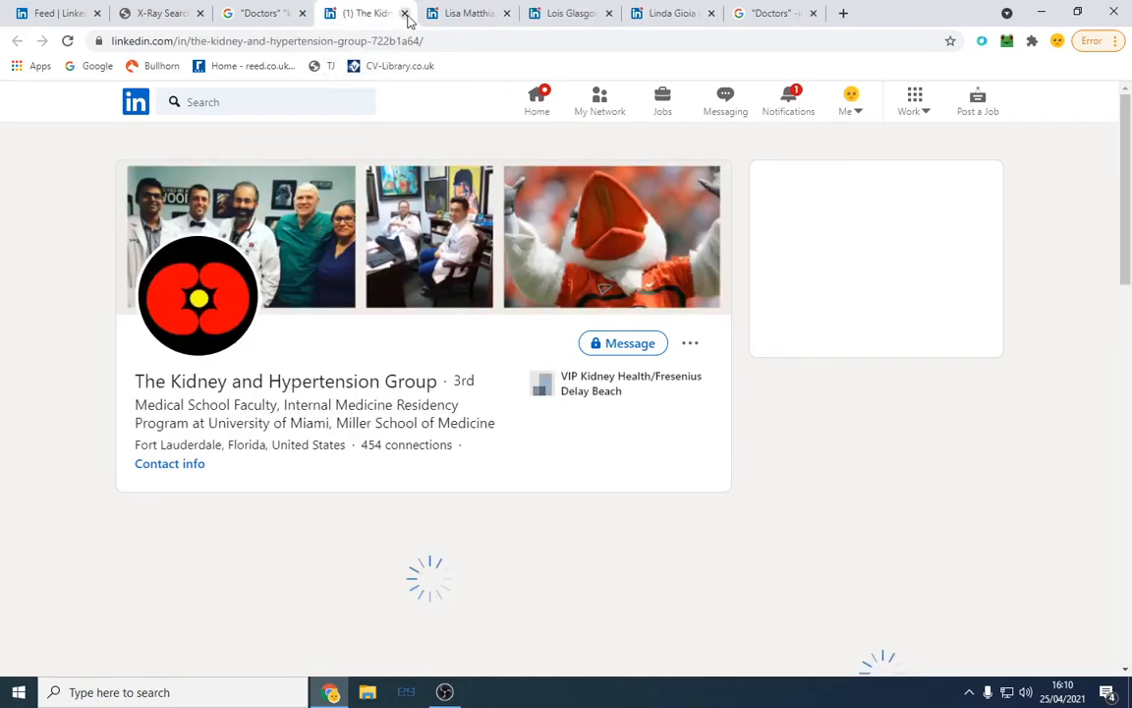
click(692, 342)
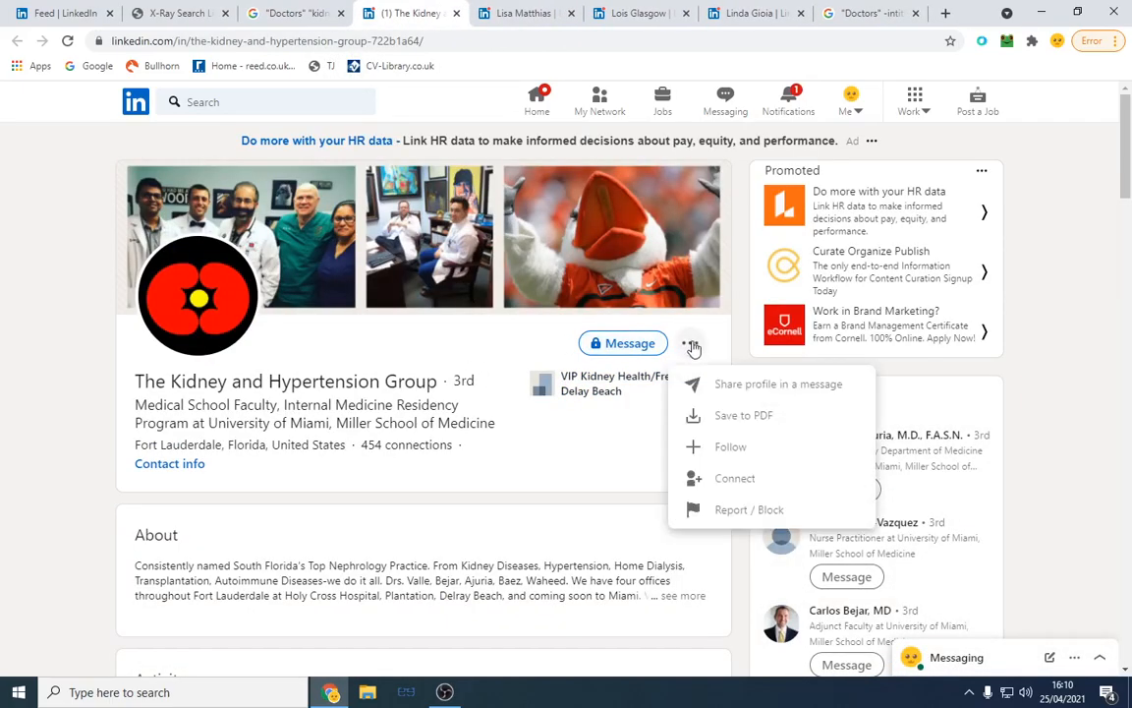
click(735, 478)
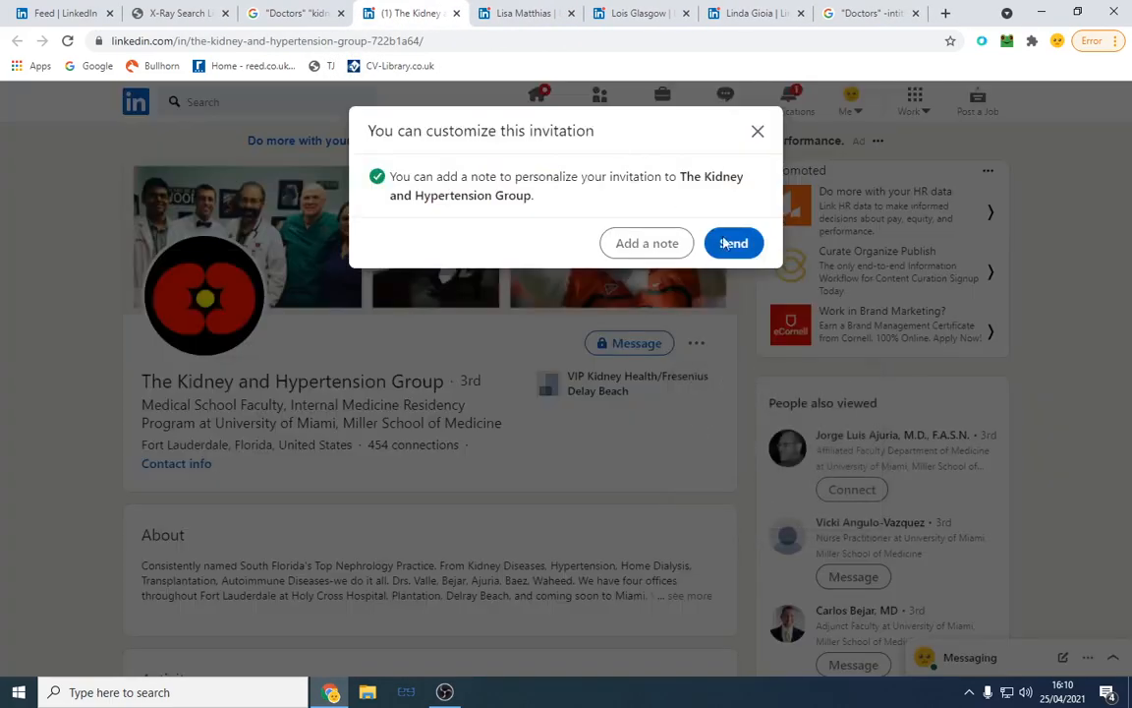
click(733, 244)
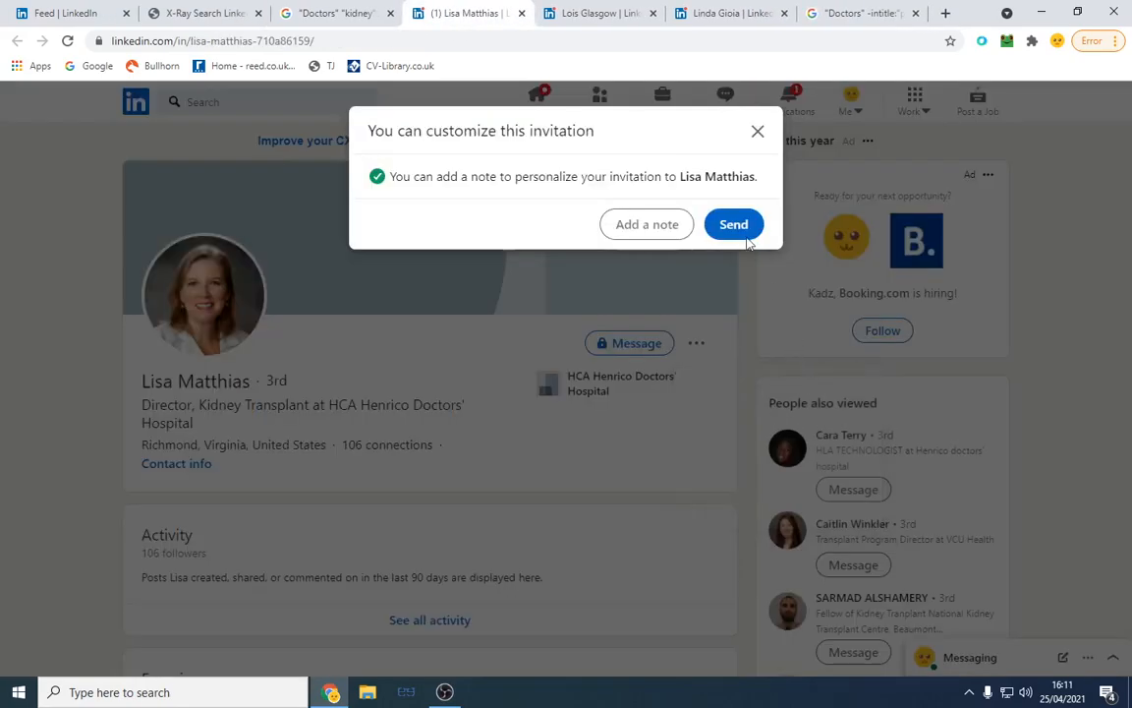
Send invitations to the transplant director, health care administrator and admin assistant, then head to My Network
click(735, 225)
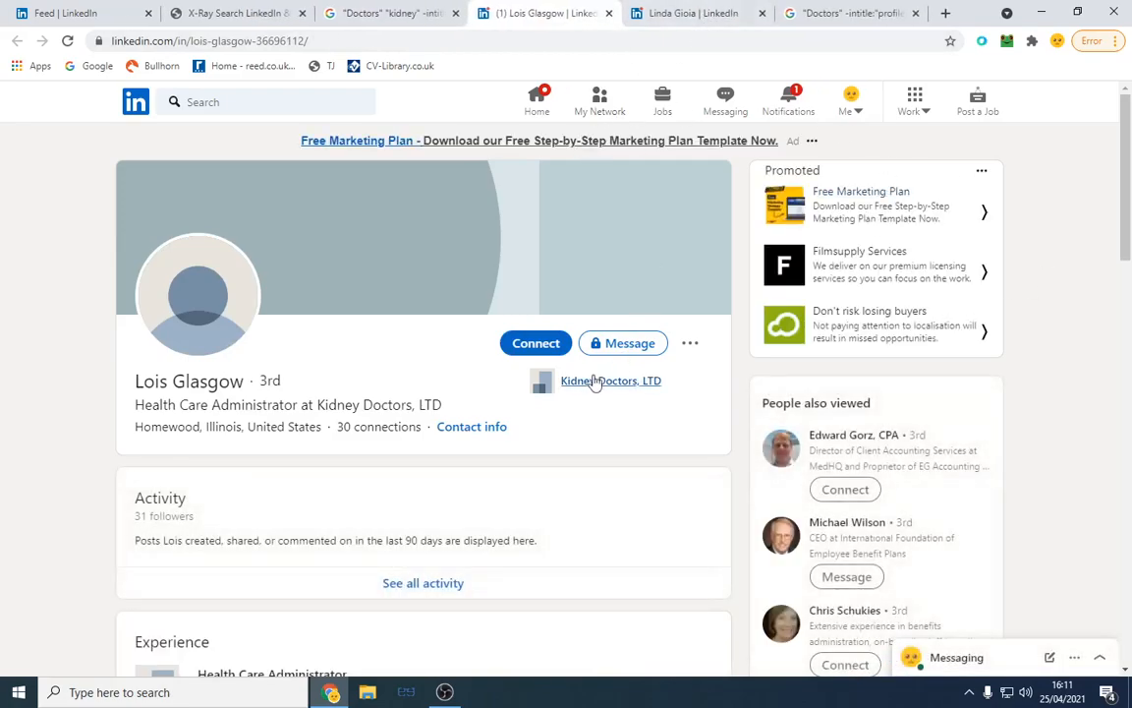
click(535, 342)
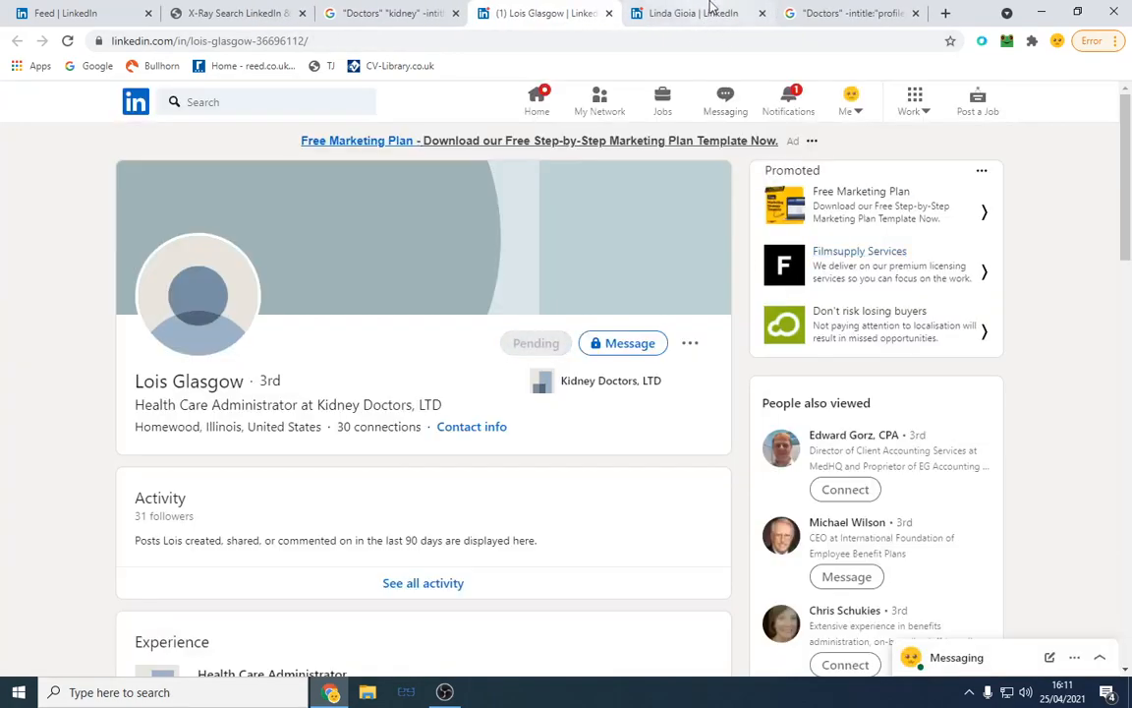
click(697, 11)
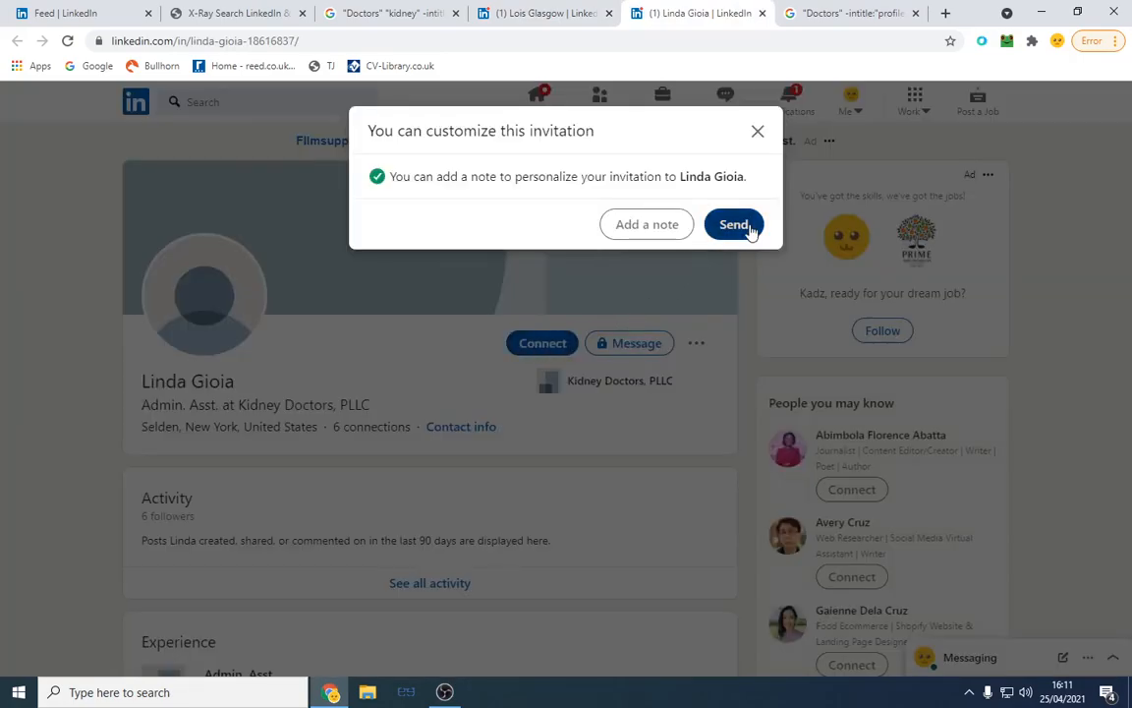
click(733, 224)
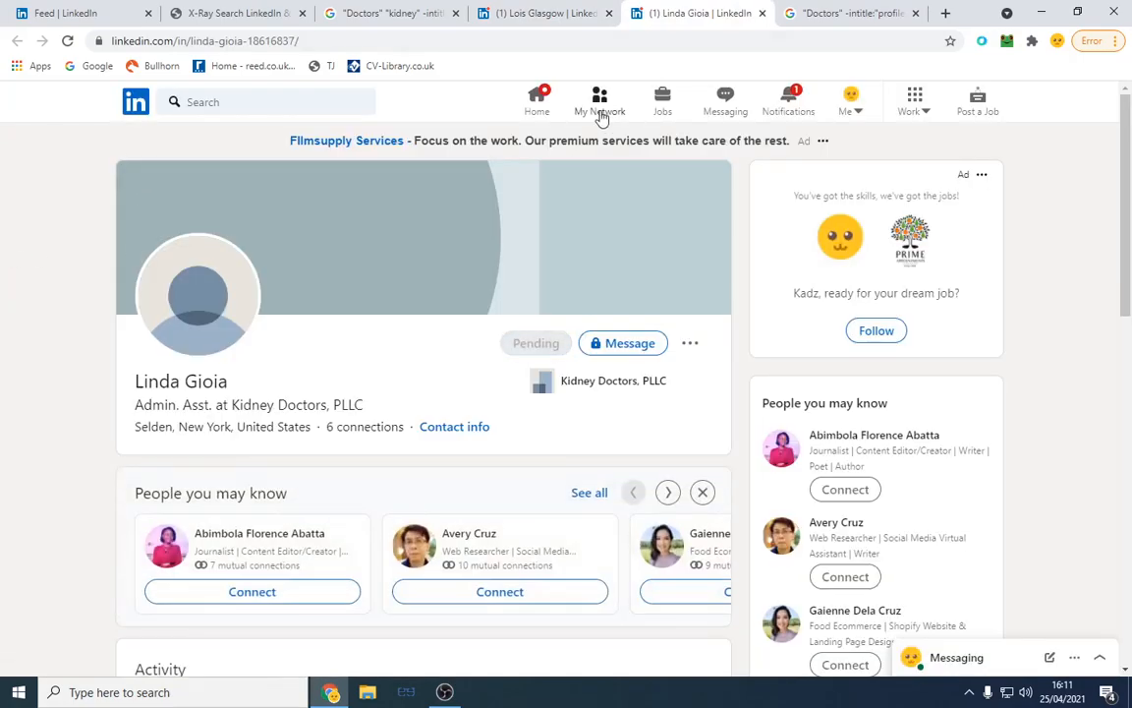
click(599, 102)
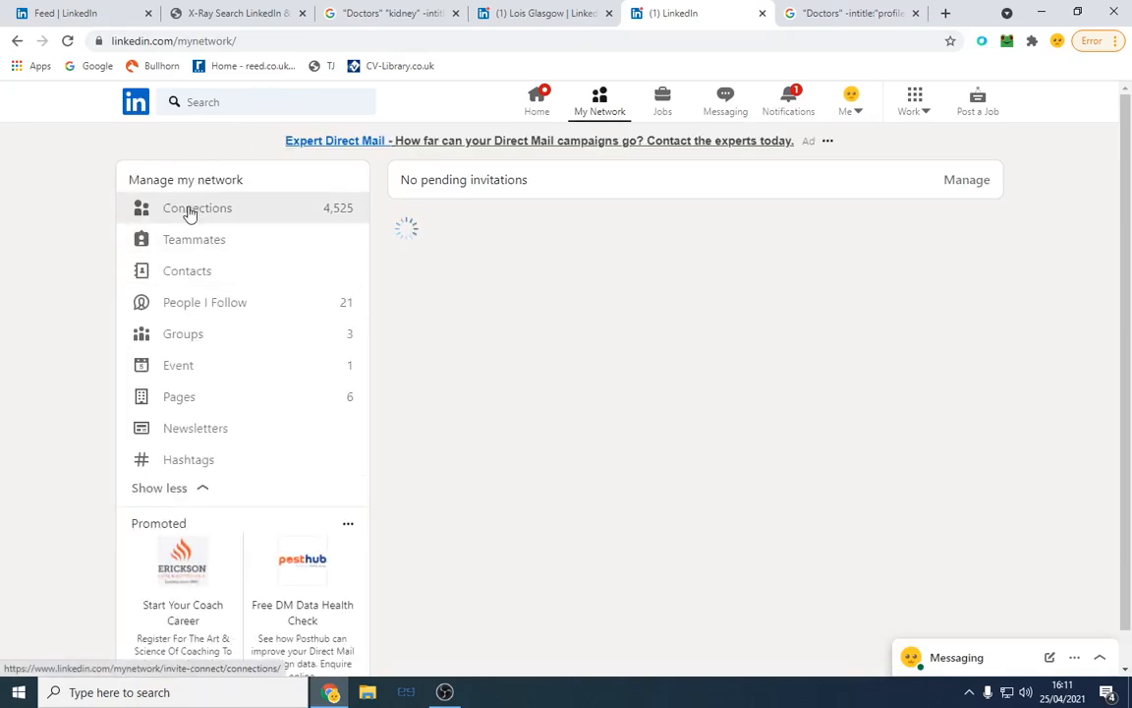
Open the connections list and its connection-degree filter options
click(197, 208)
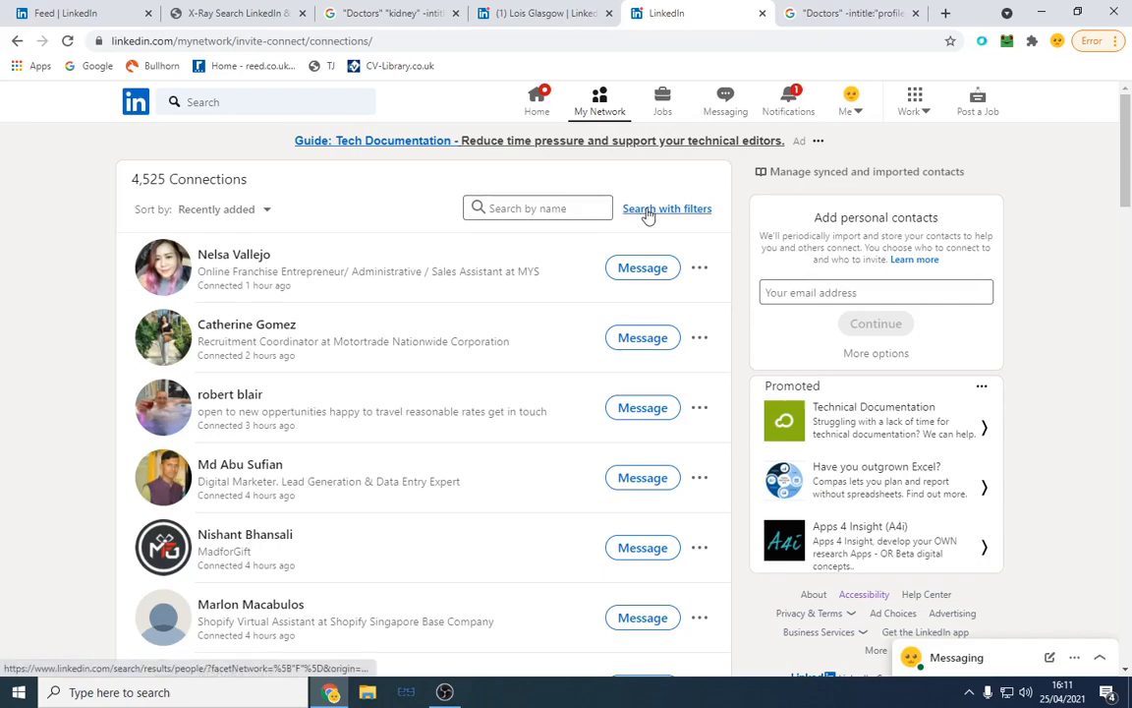
mouse_move(714, 165)
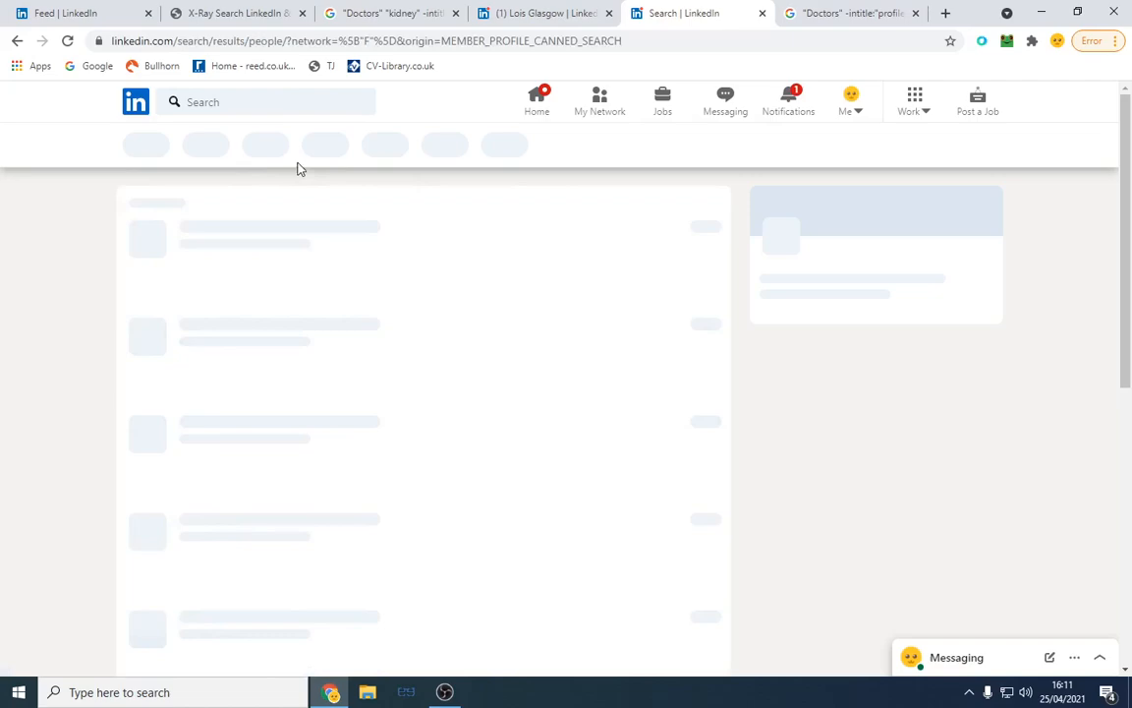
click(232, 146)
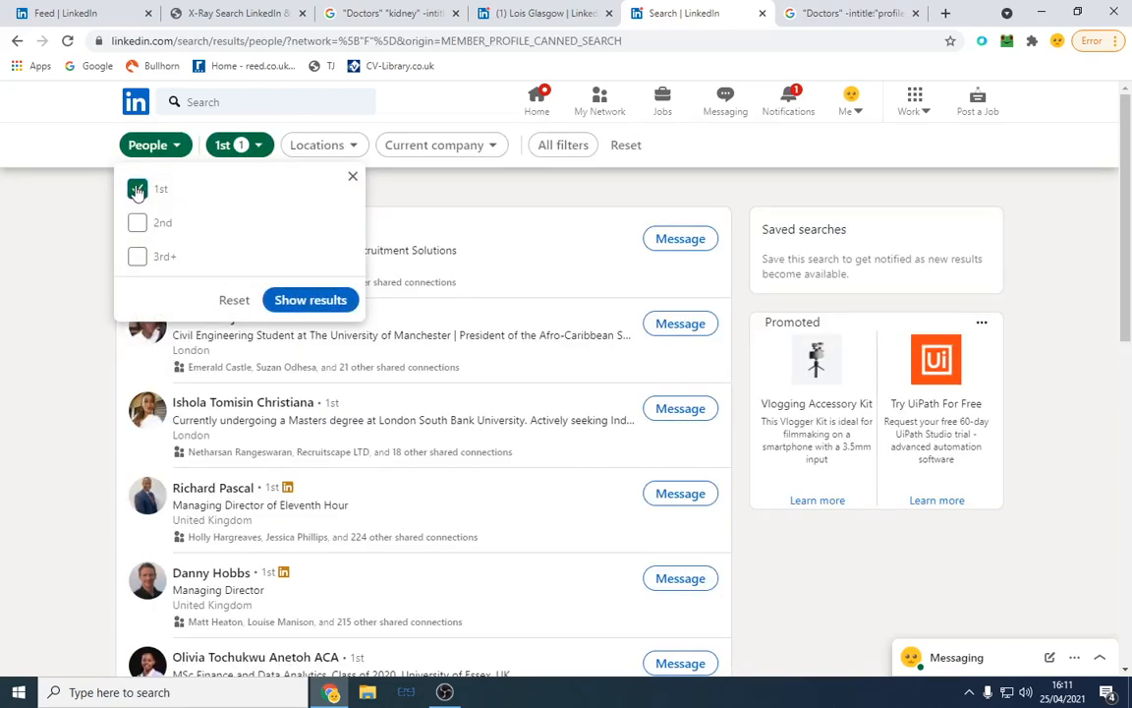
Keep only 1st-degree connections and restrict results to London Area, United Kingdom
click(137, 189)
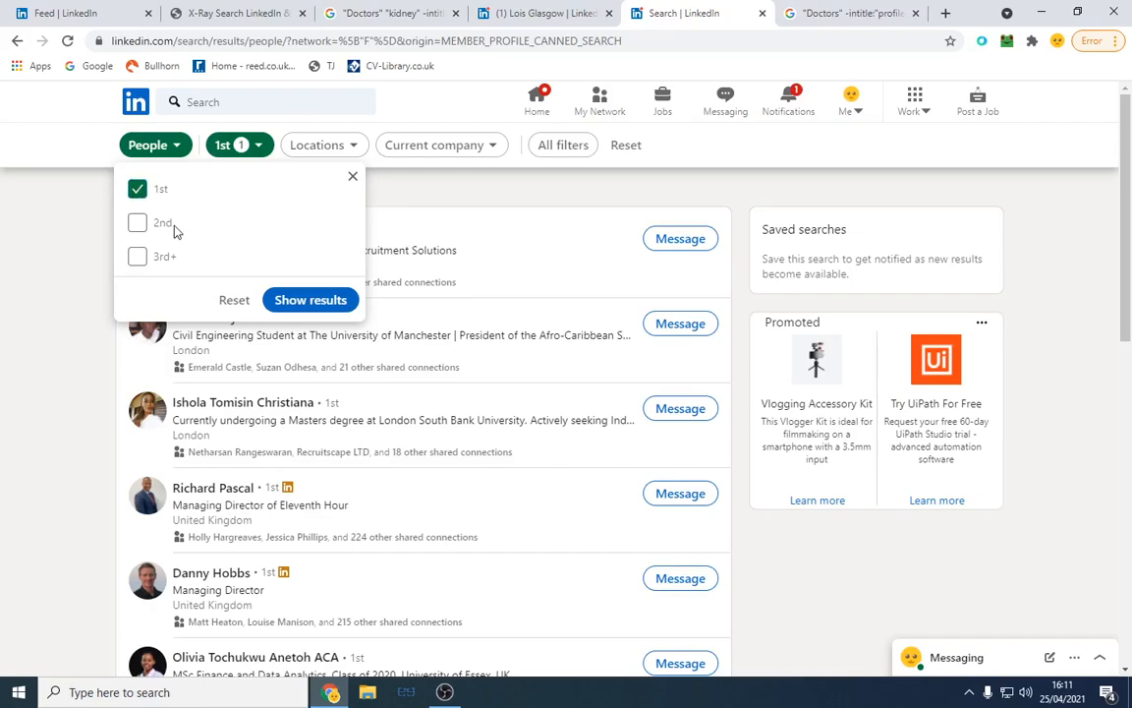
mouse_move(138, 224)
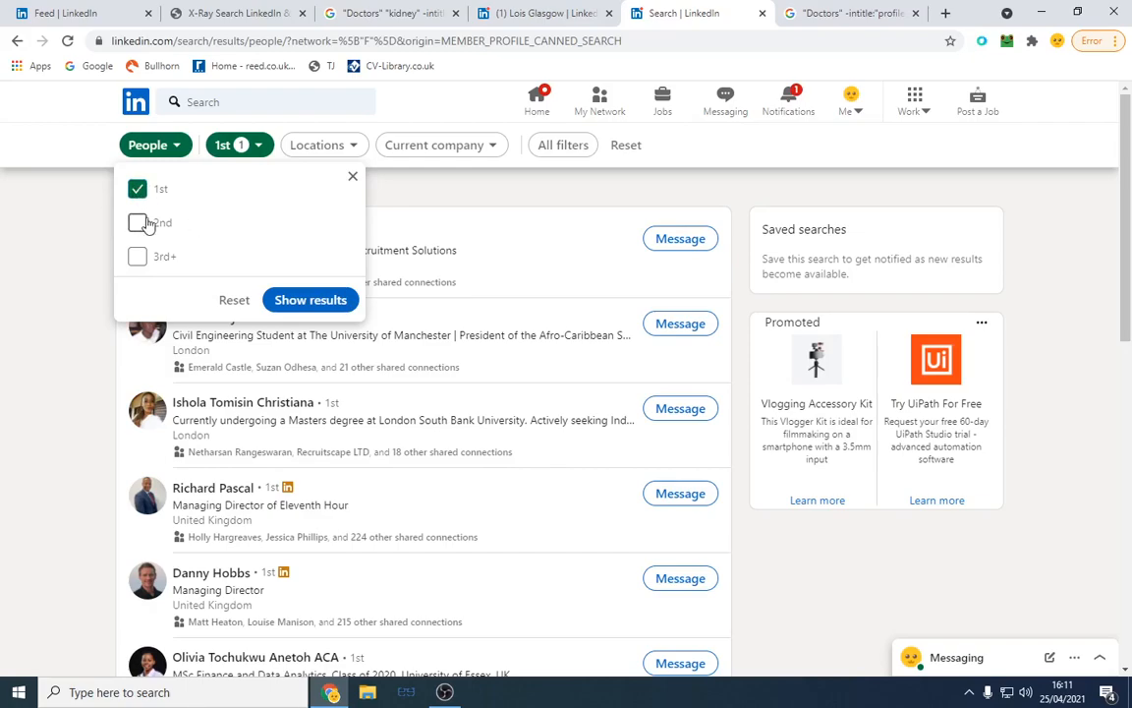
mouse_move(226, 259)
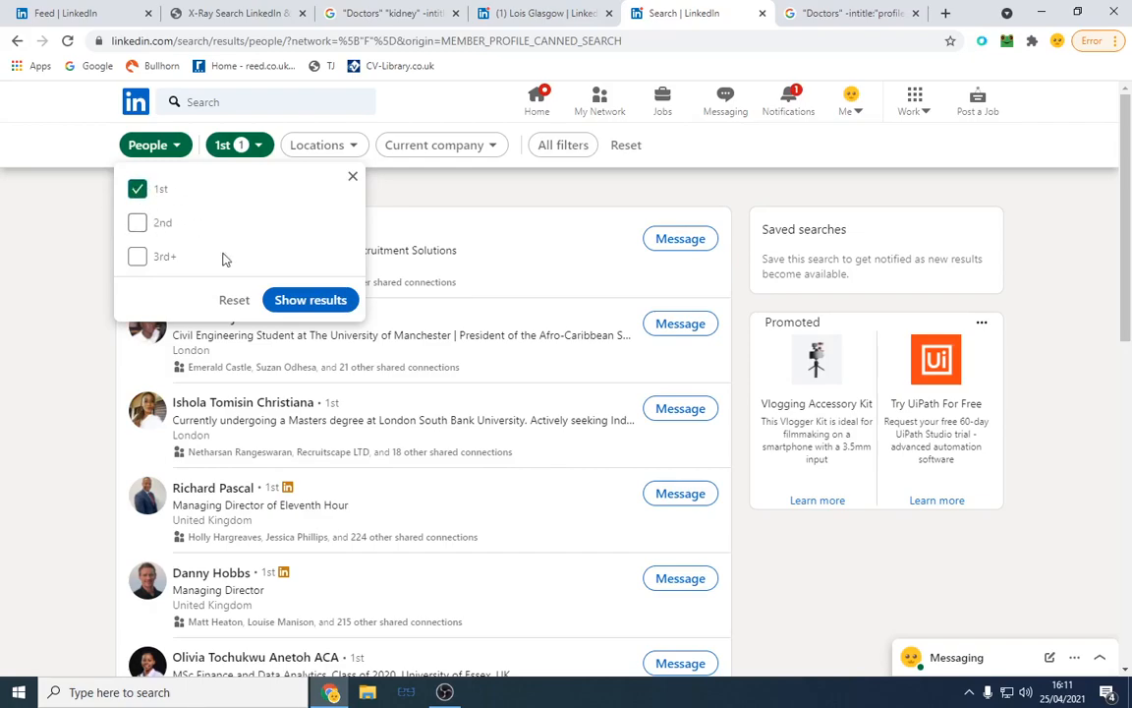
click(311, 299)
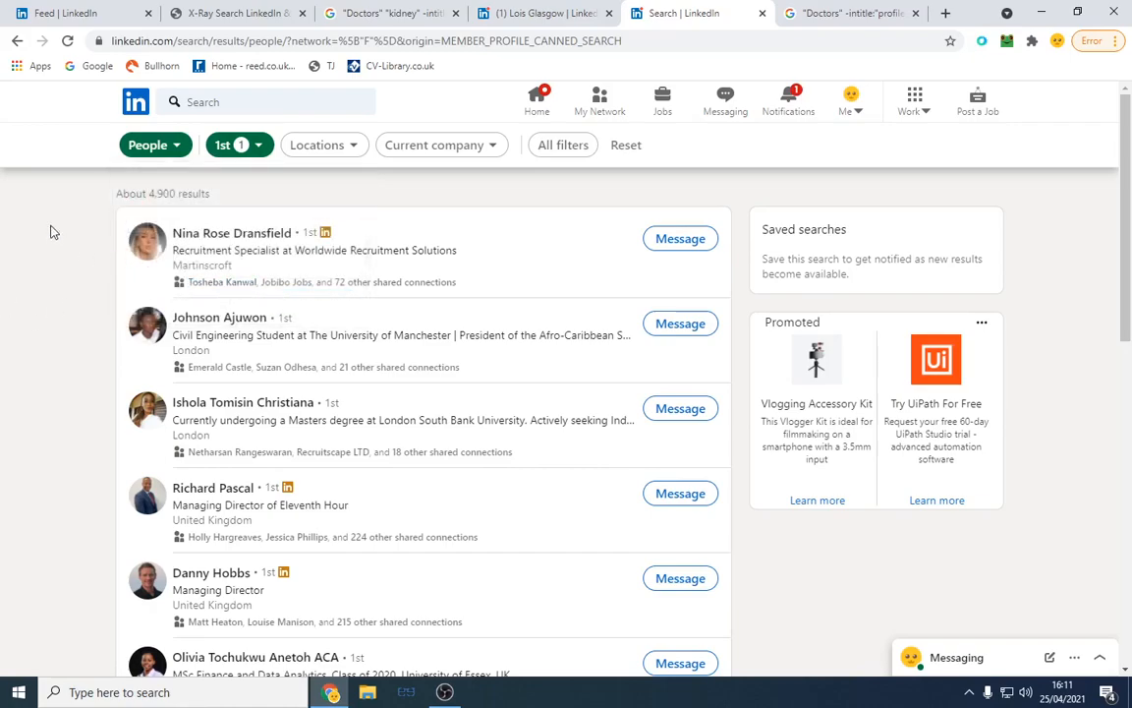
double_click(177, 194)
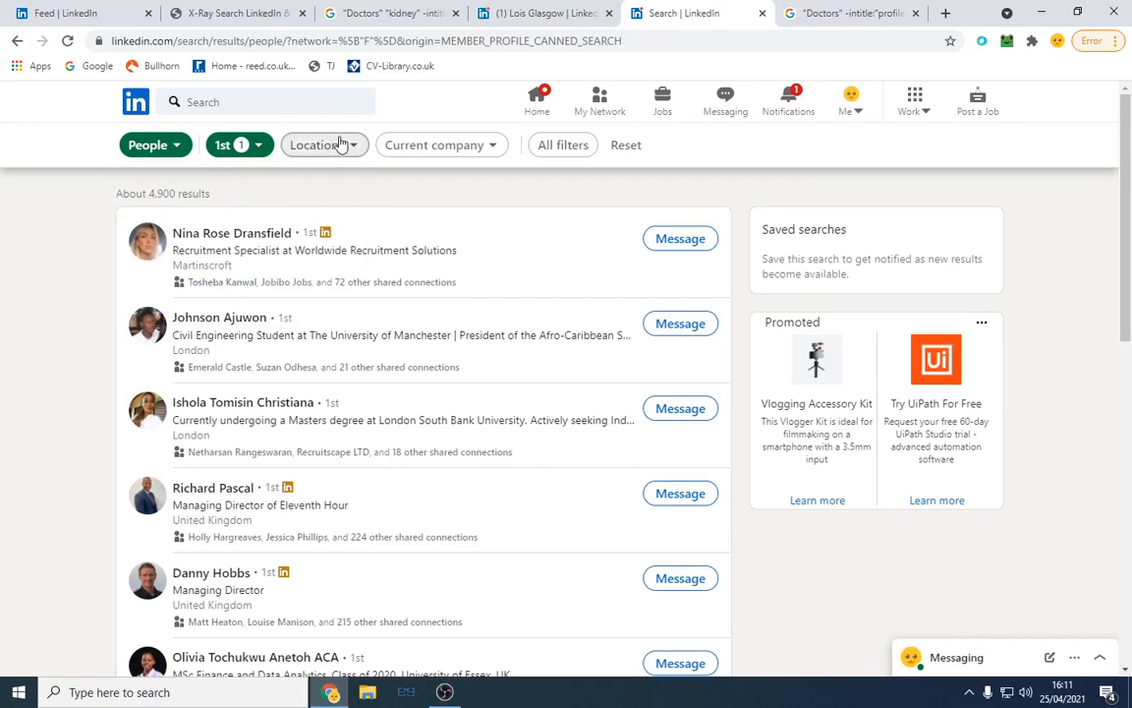
click(319, 146)
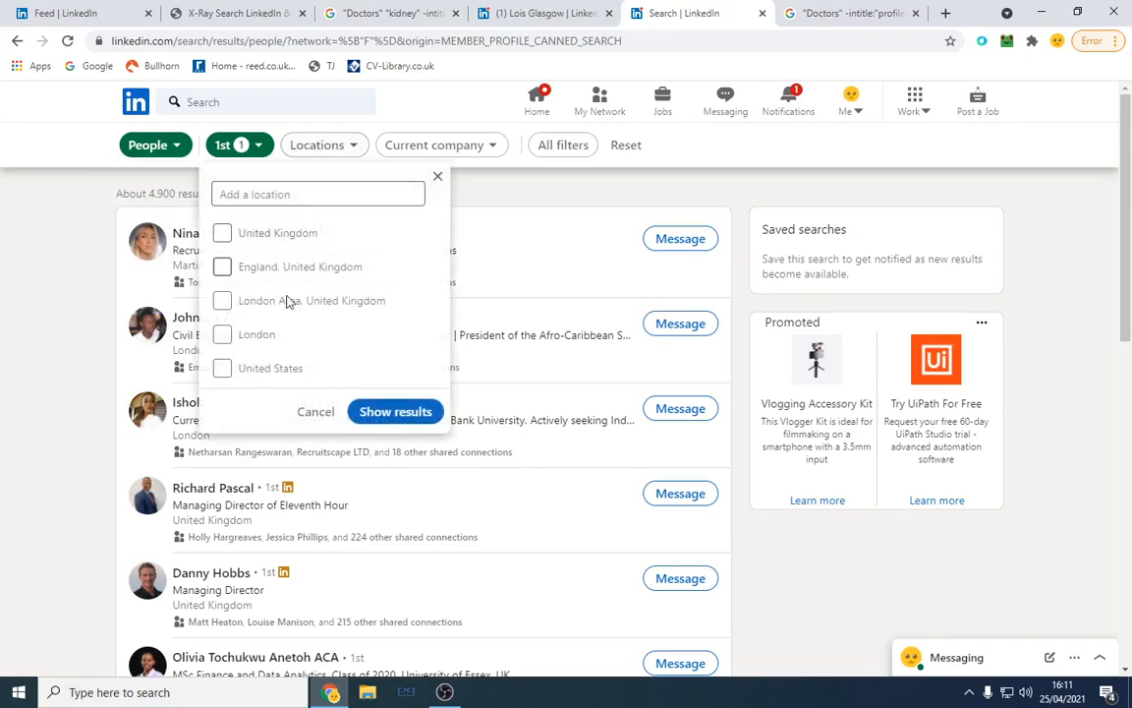
click(395, 411)
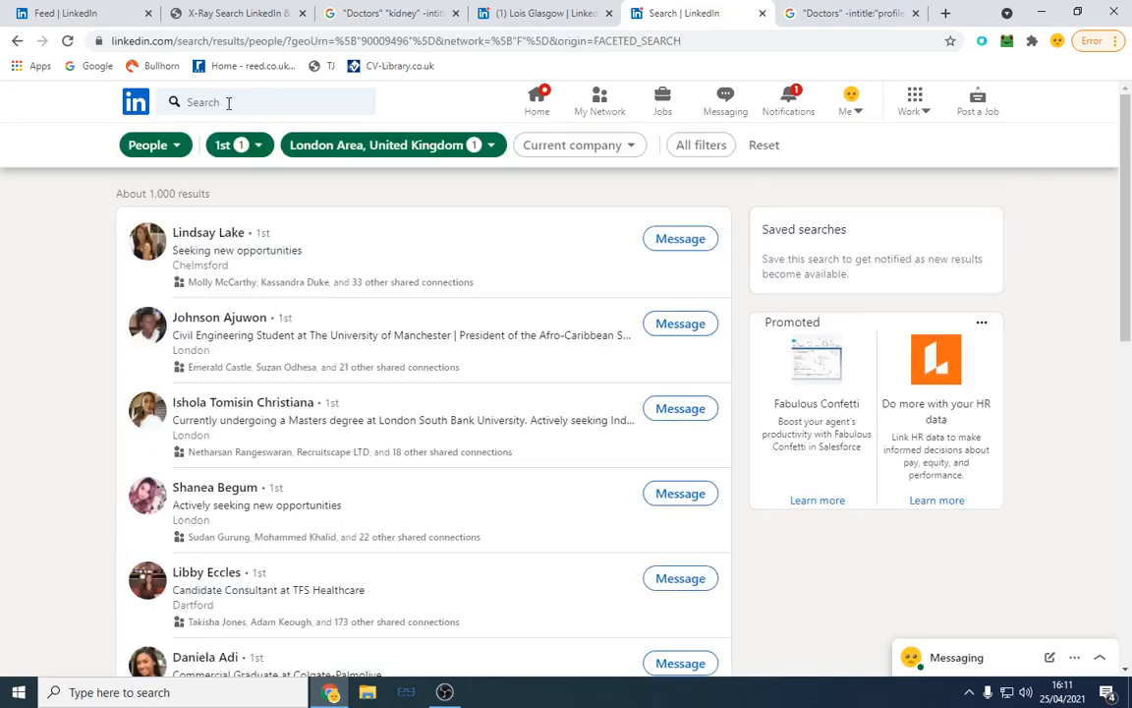
text(re)
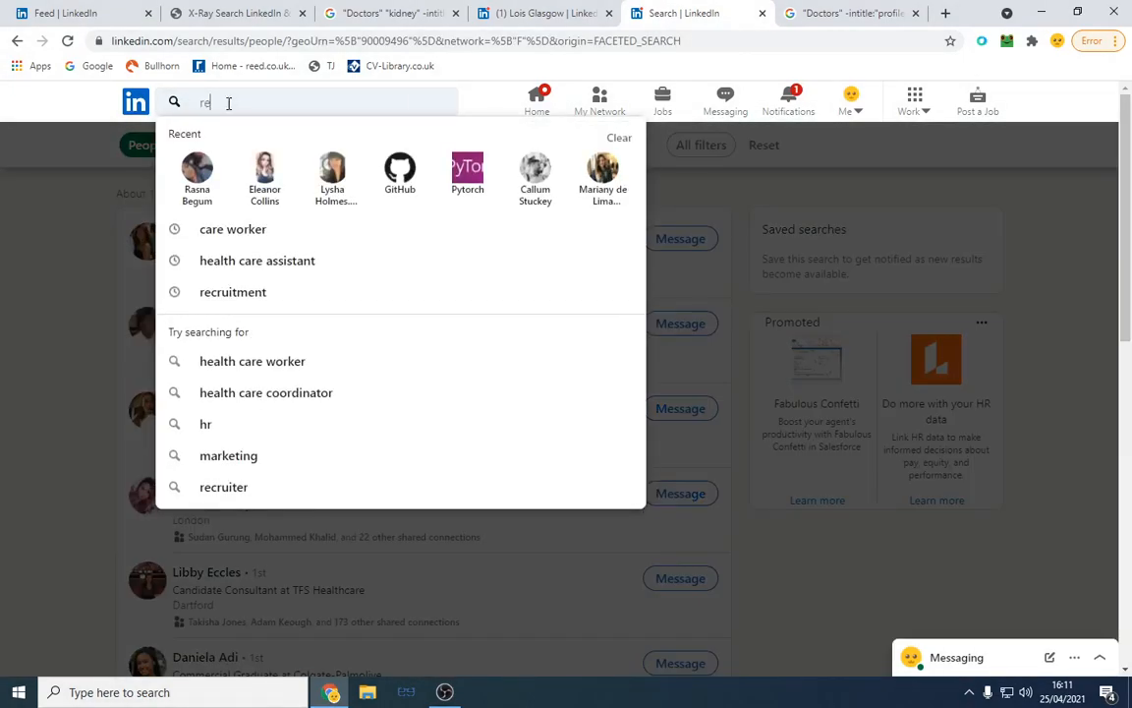
Search the filtered connections for 'recruitment' and review the 617 results
click(232, 291)
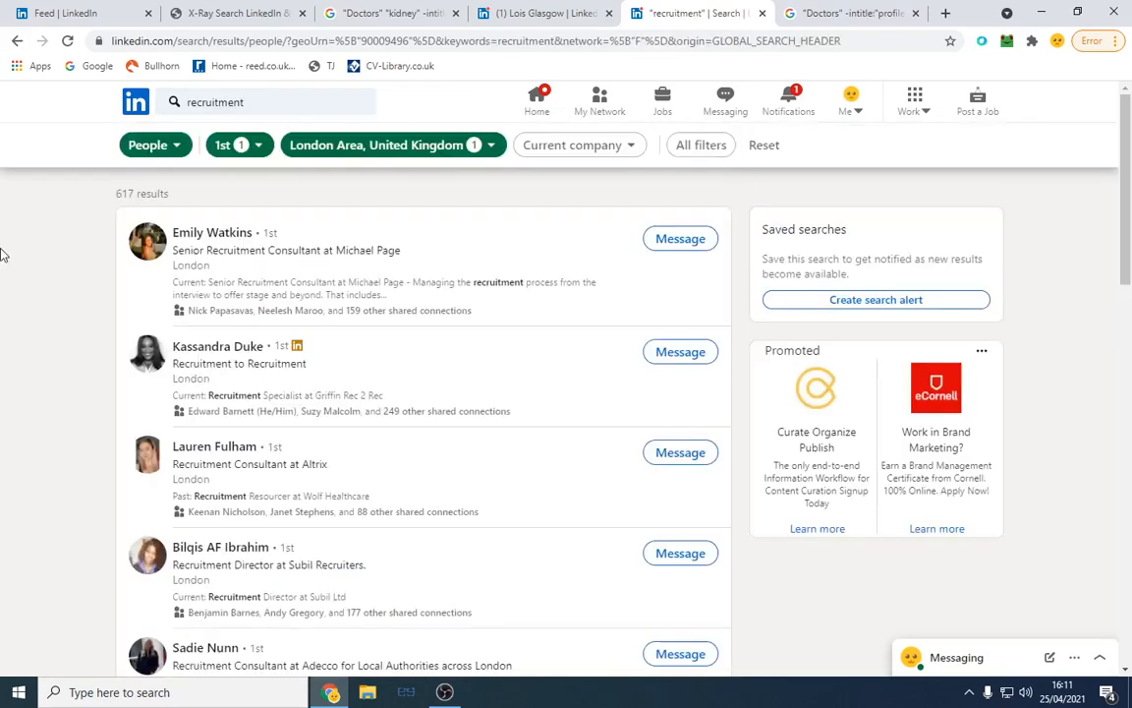
mouse_move(369, 159)
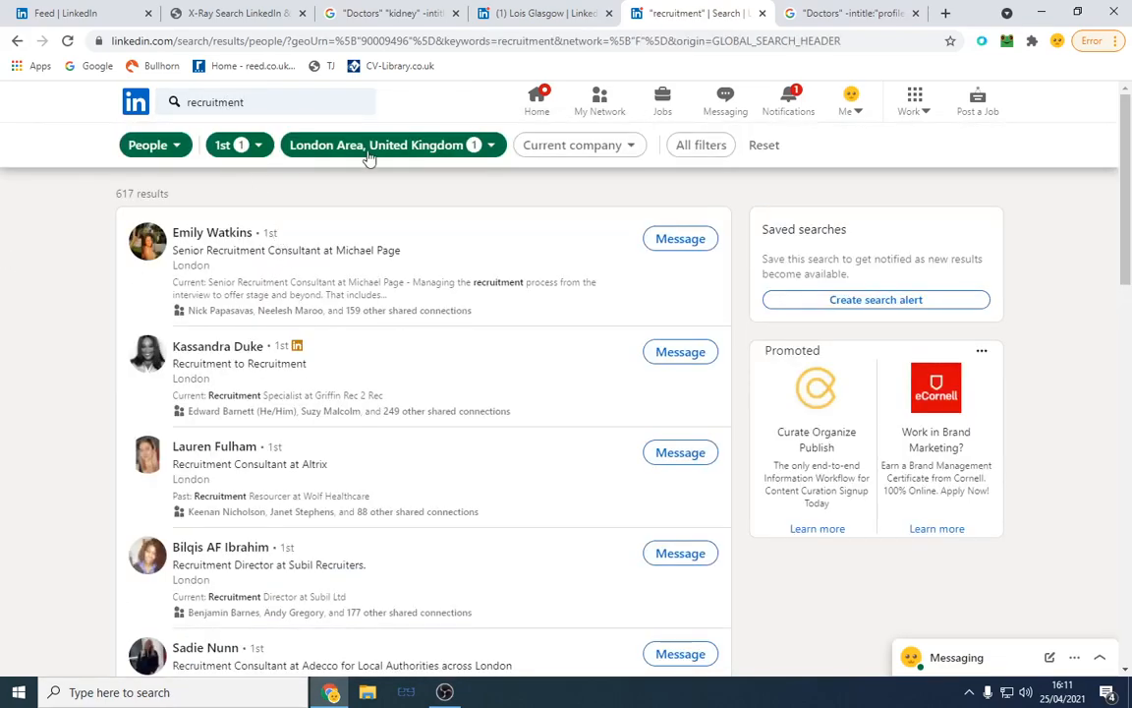
mouse_move(680, 239)
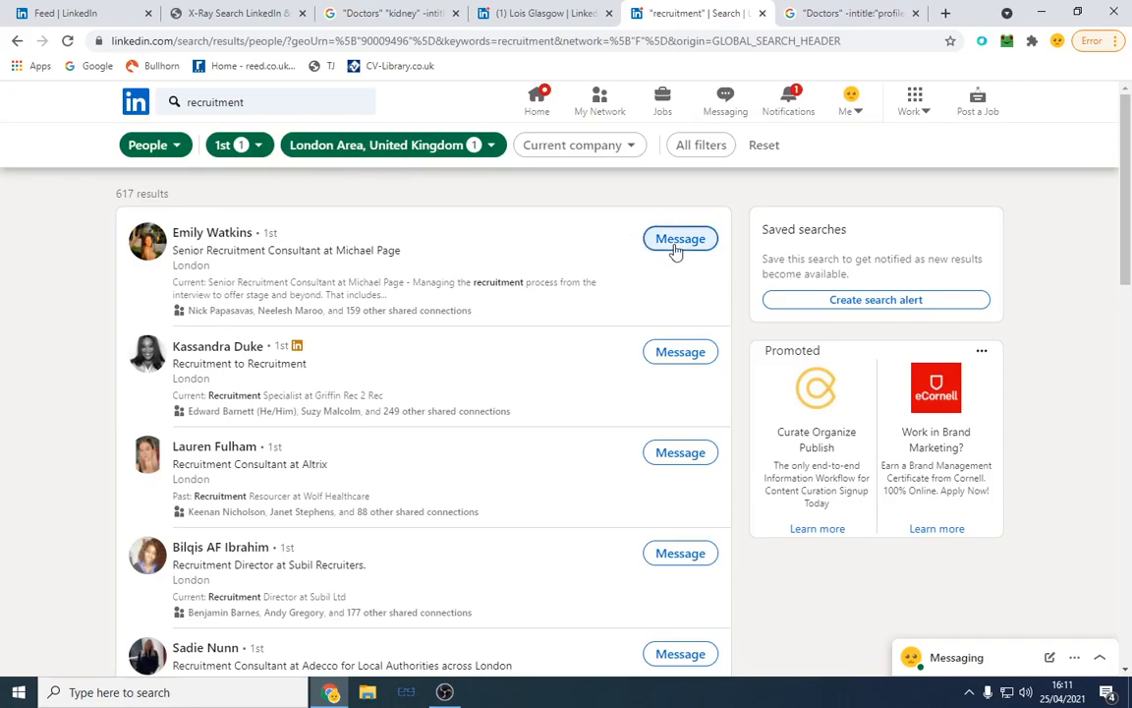
scroll(down, 3)
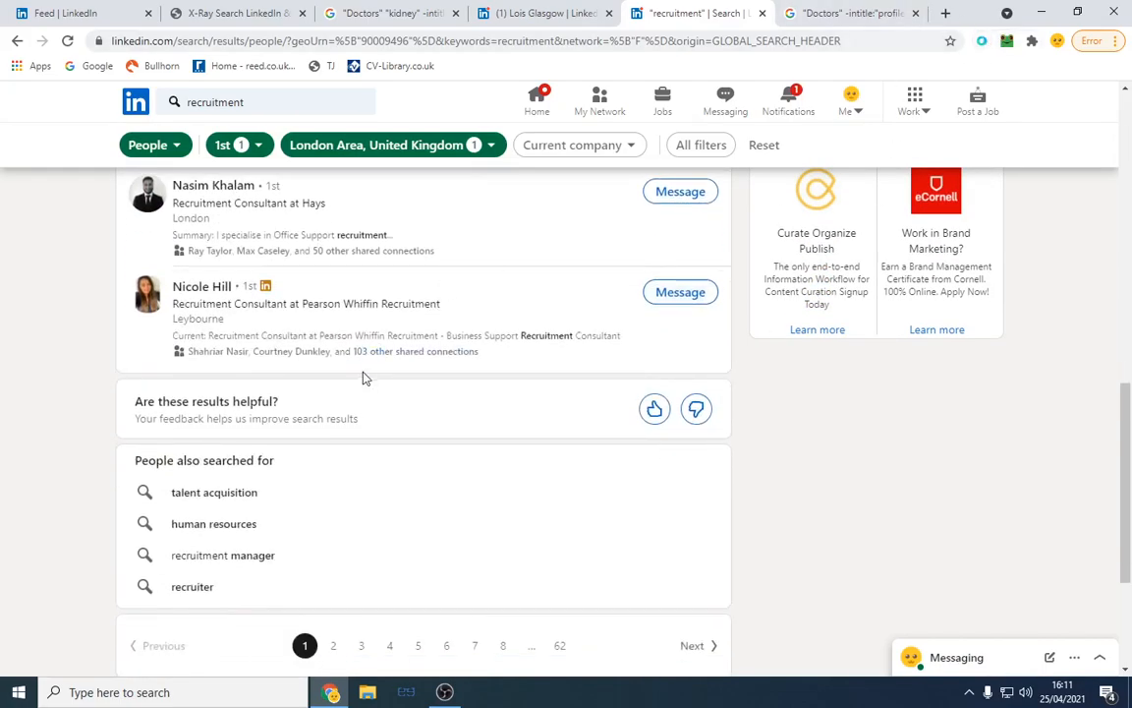
mouse_move(88, 346)
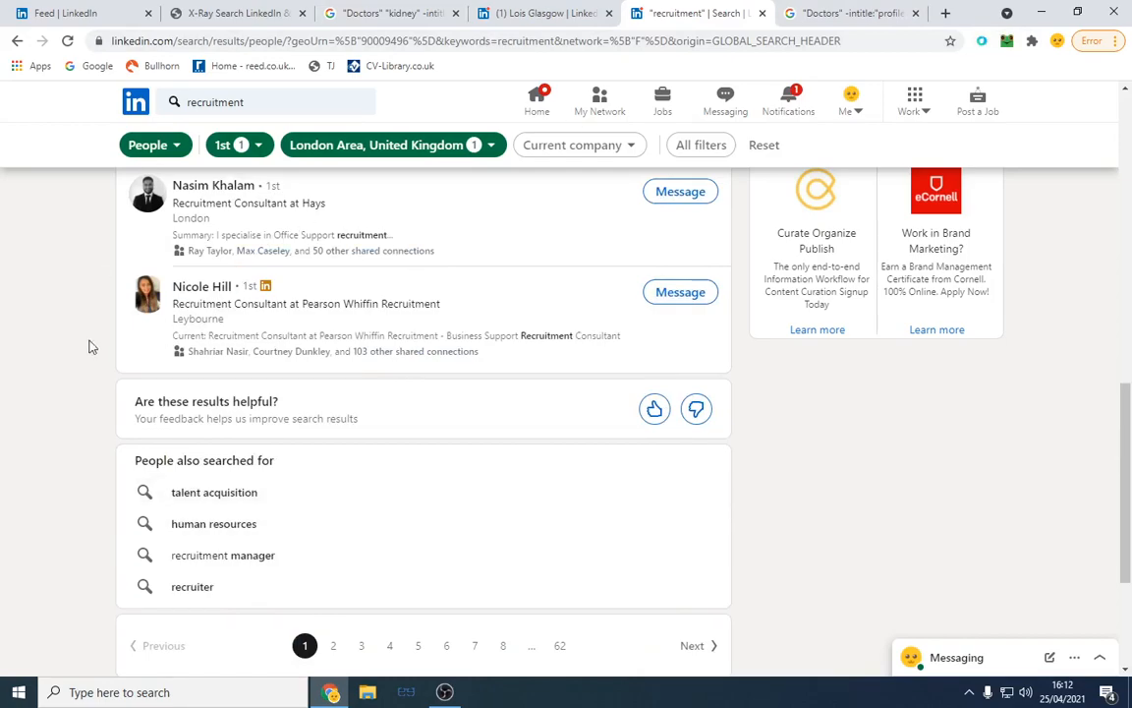
scroll(up, 3)
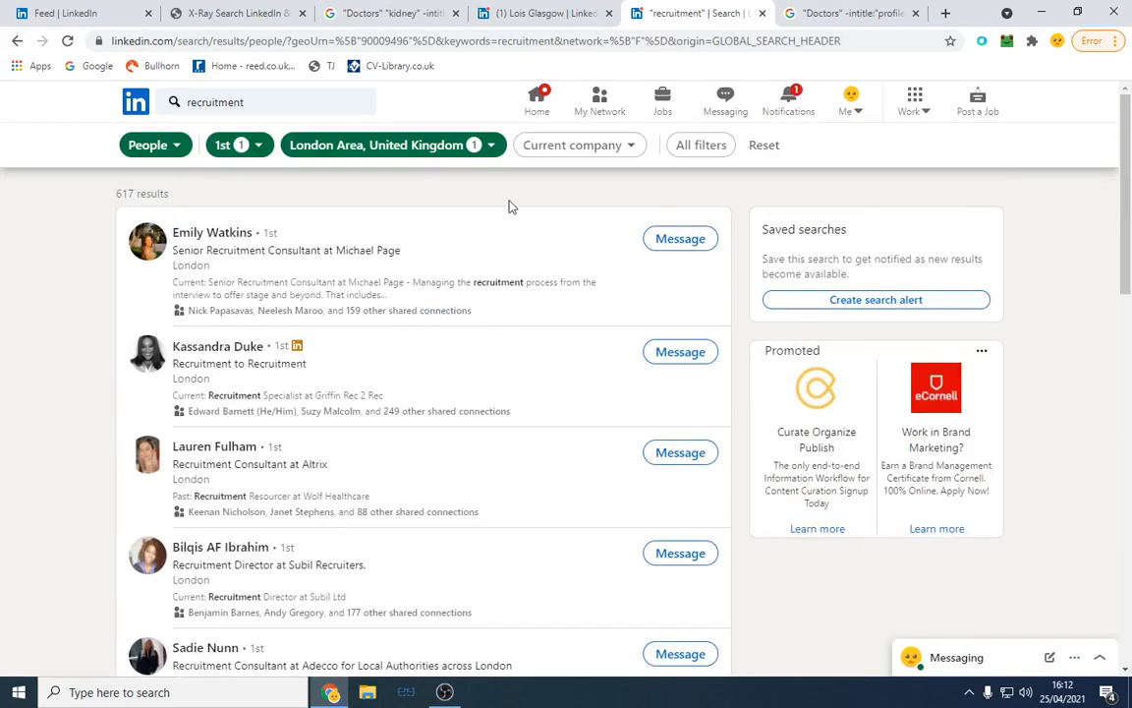
mouse_move(725, 99)
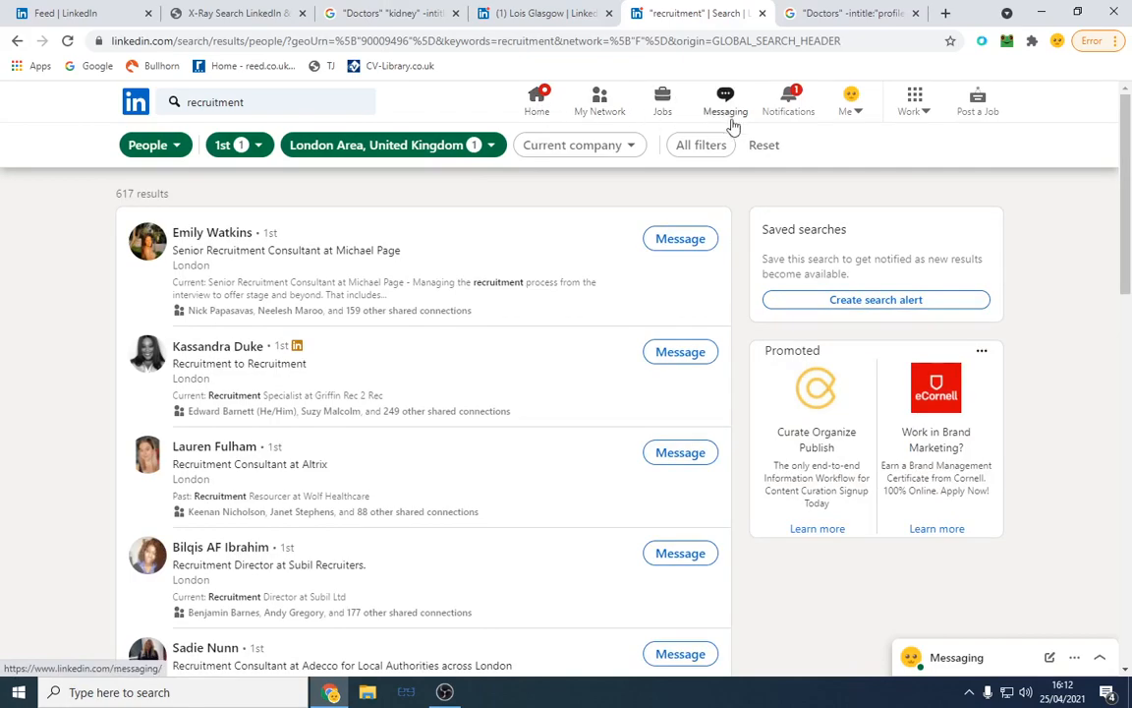
Visit Notifications, return to the home feed and start a comment on the Inphi and Marvell merger post
click(788, 99)
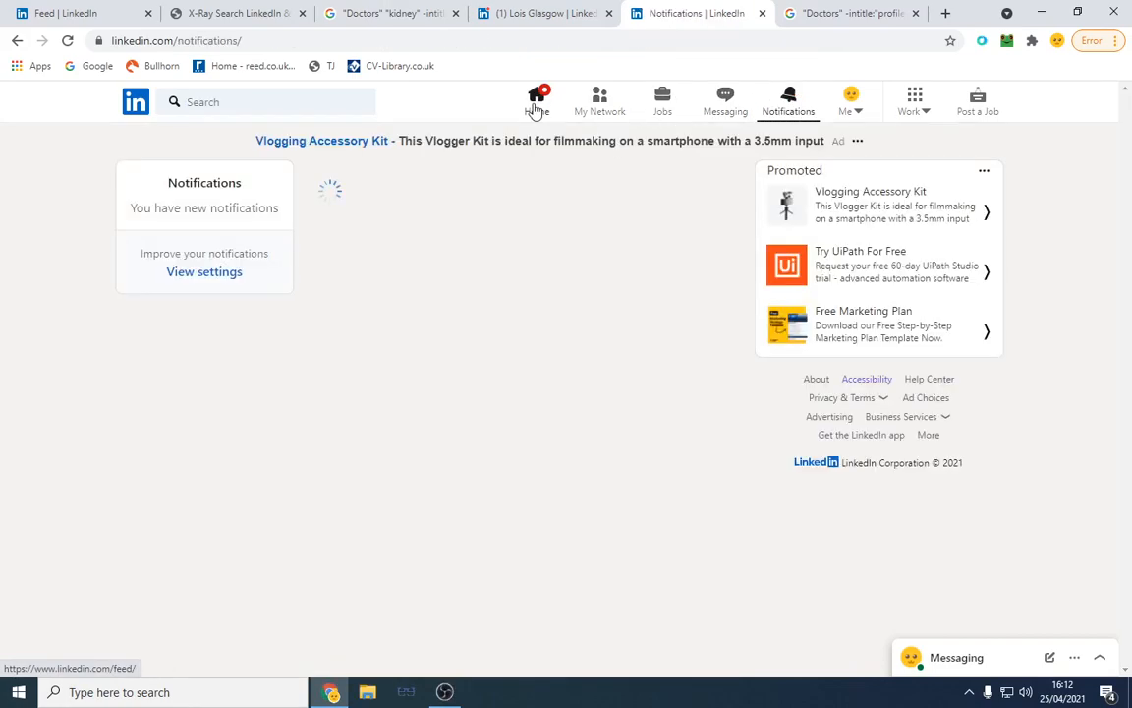
click(537, 103)
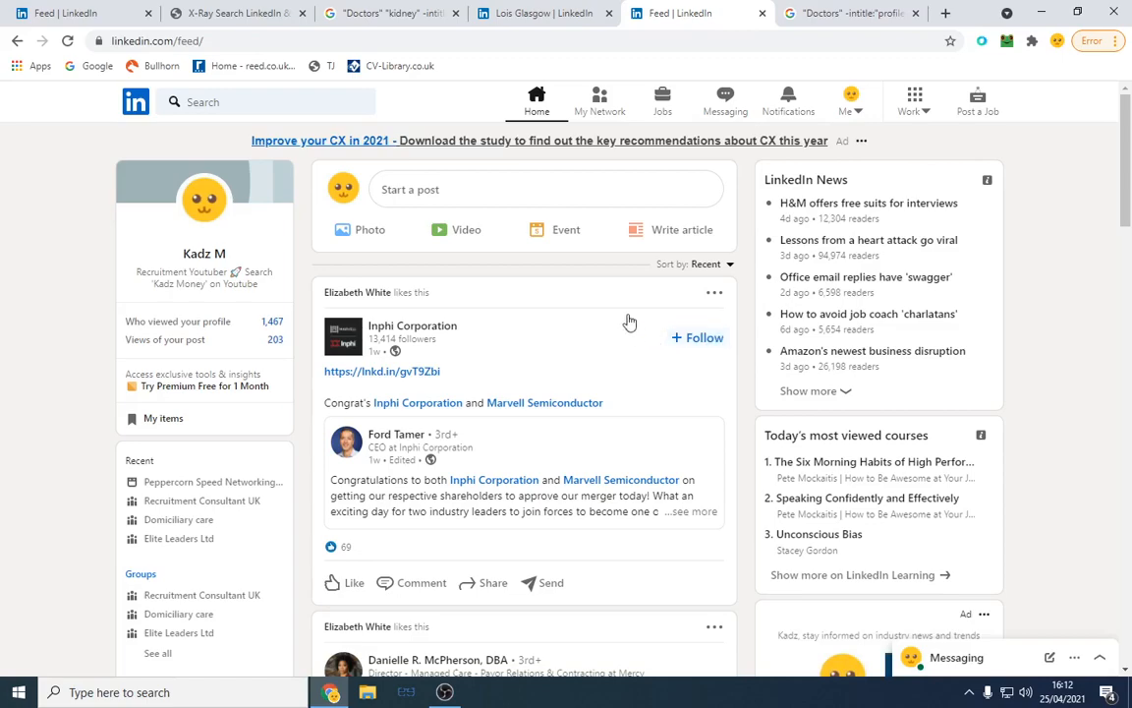
mouse_move(653, 346)
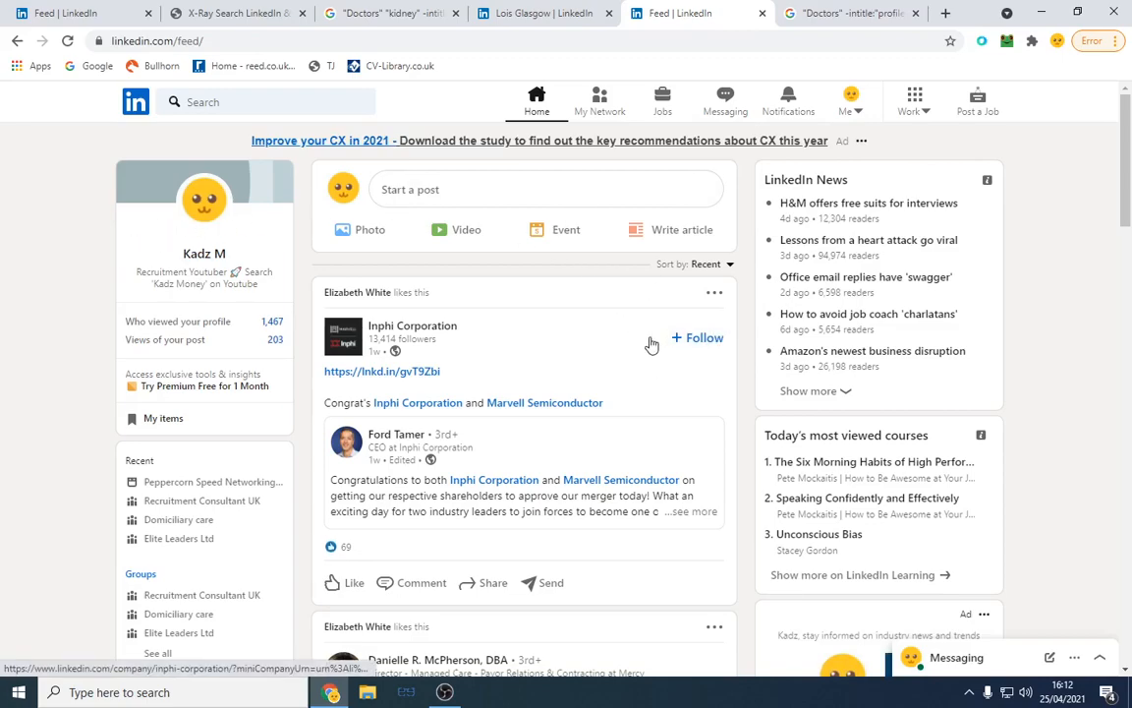
scroll(down, 3)
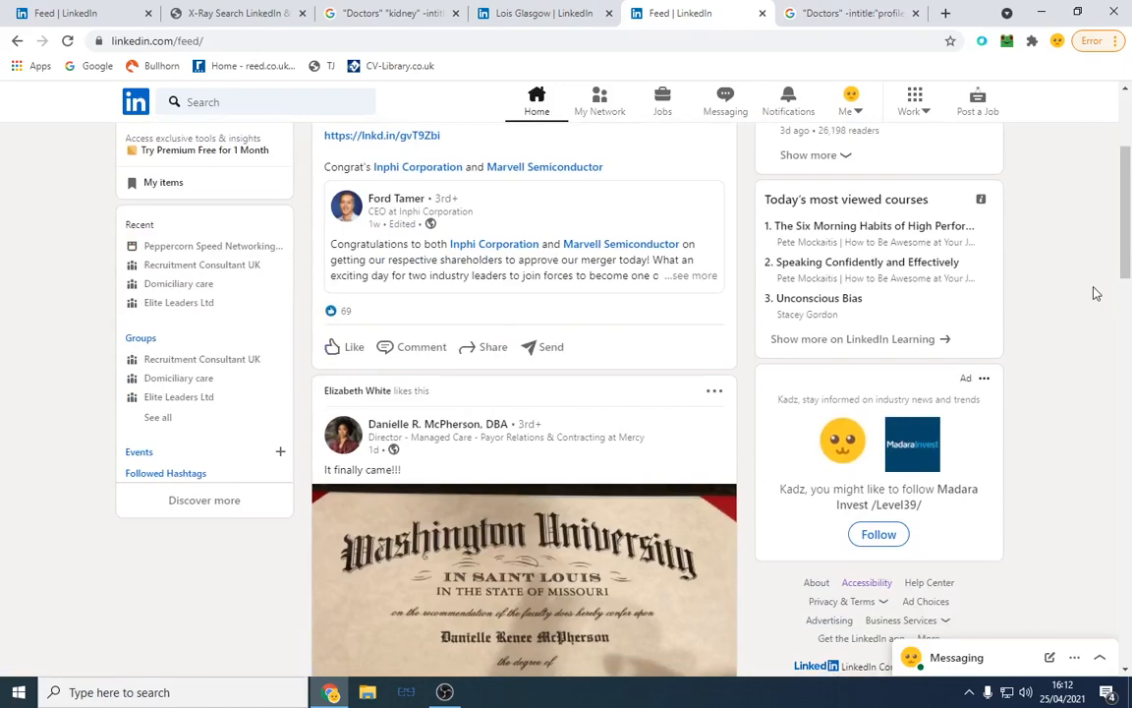
scroll(down, 3)
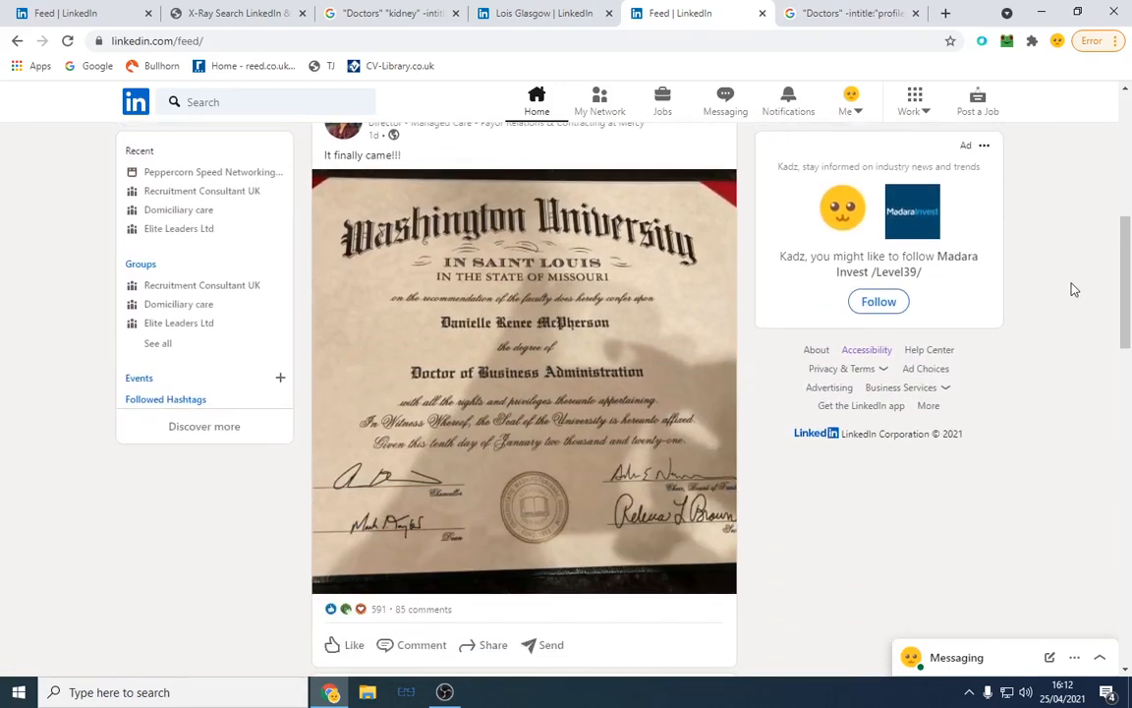
scroll(up, 3)
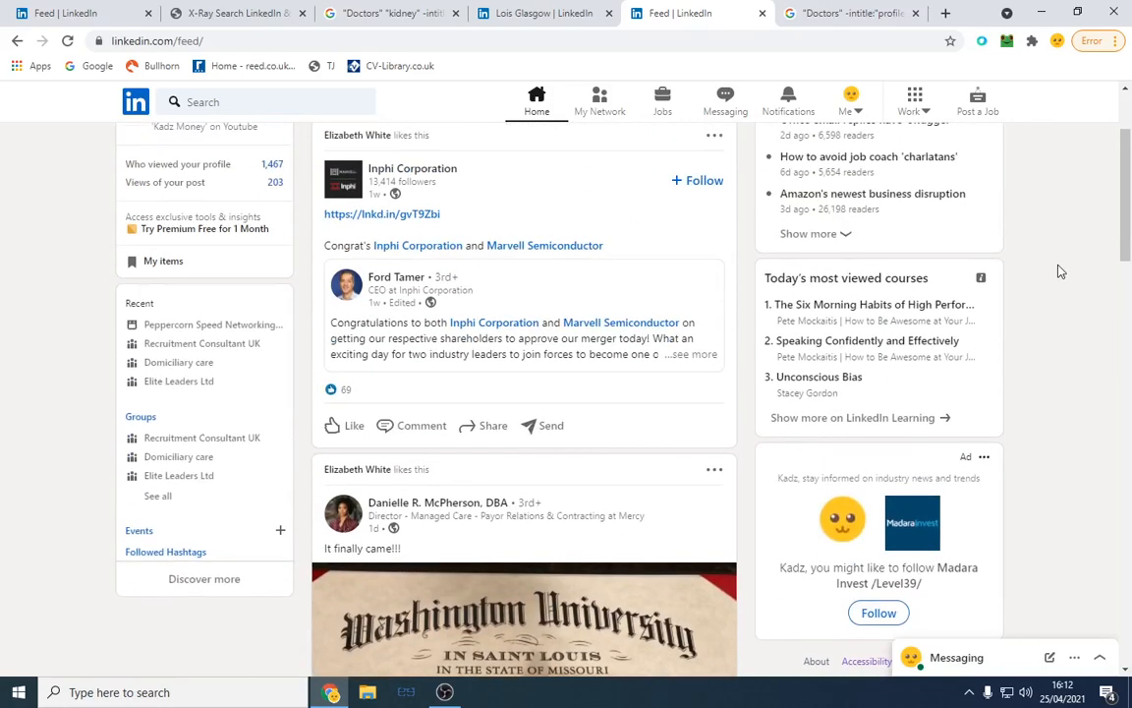
scroll(up, 3)
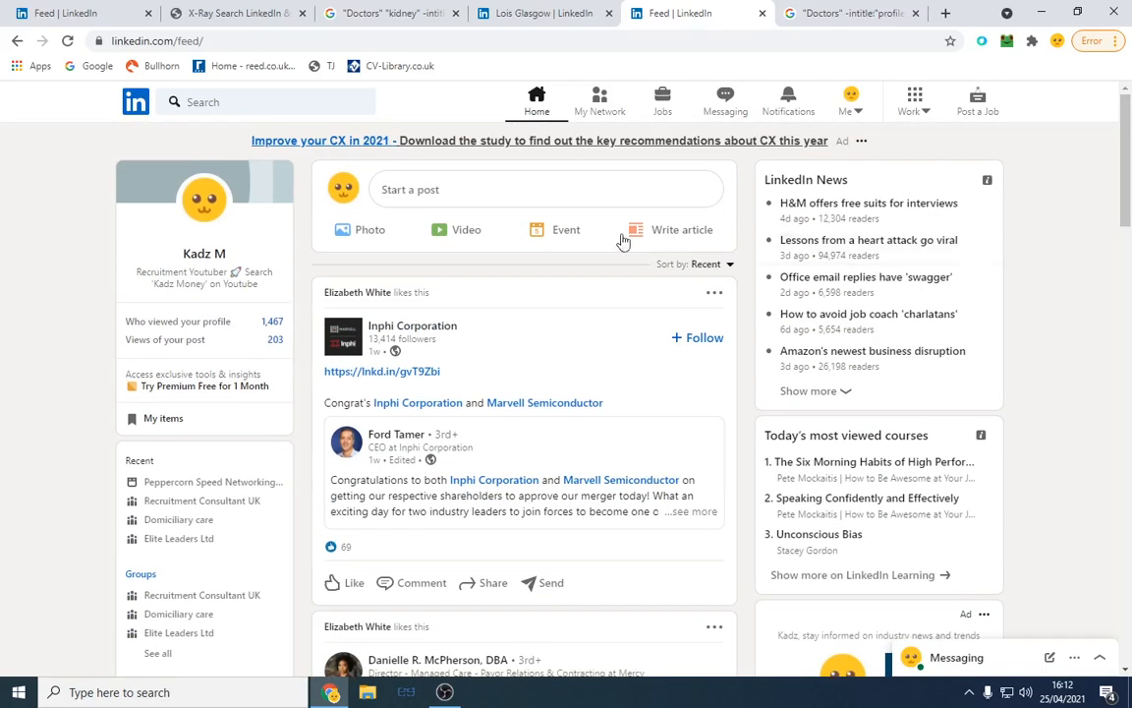
mouse_move(1049, 248)
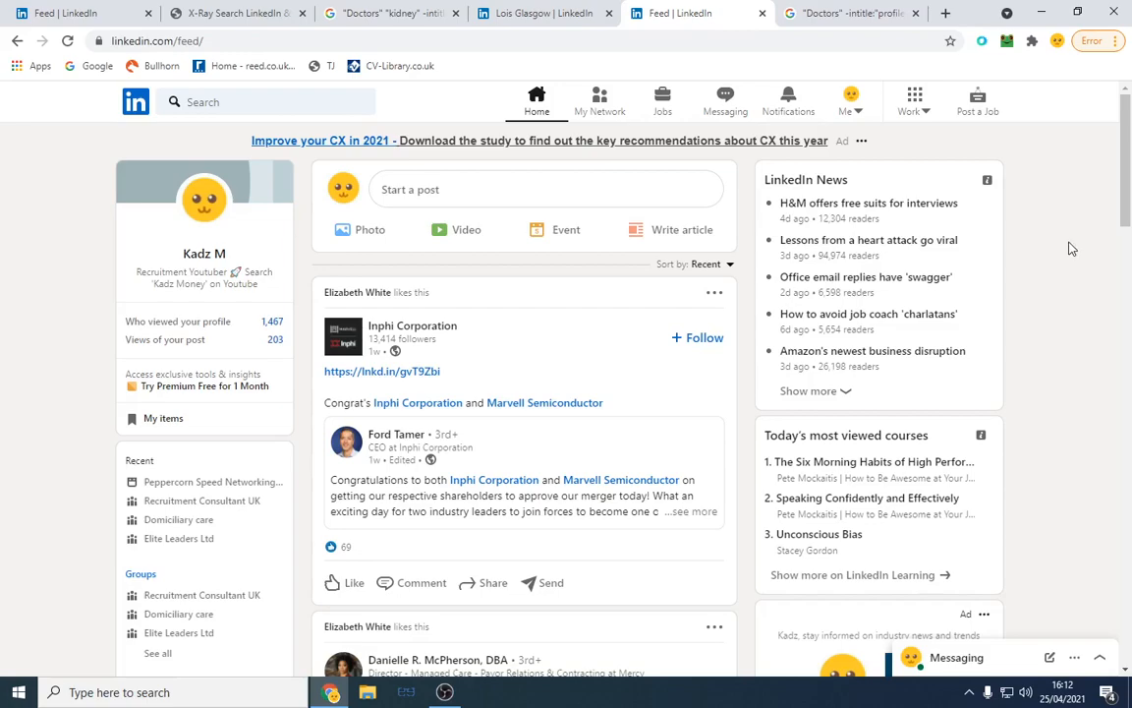
click(421, 582)
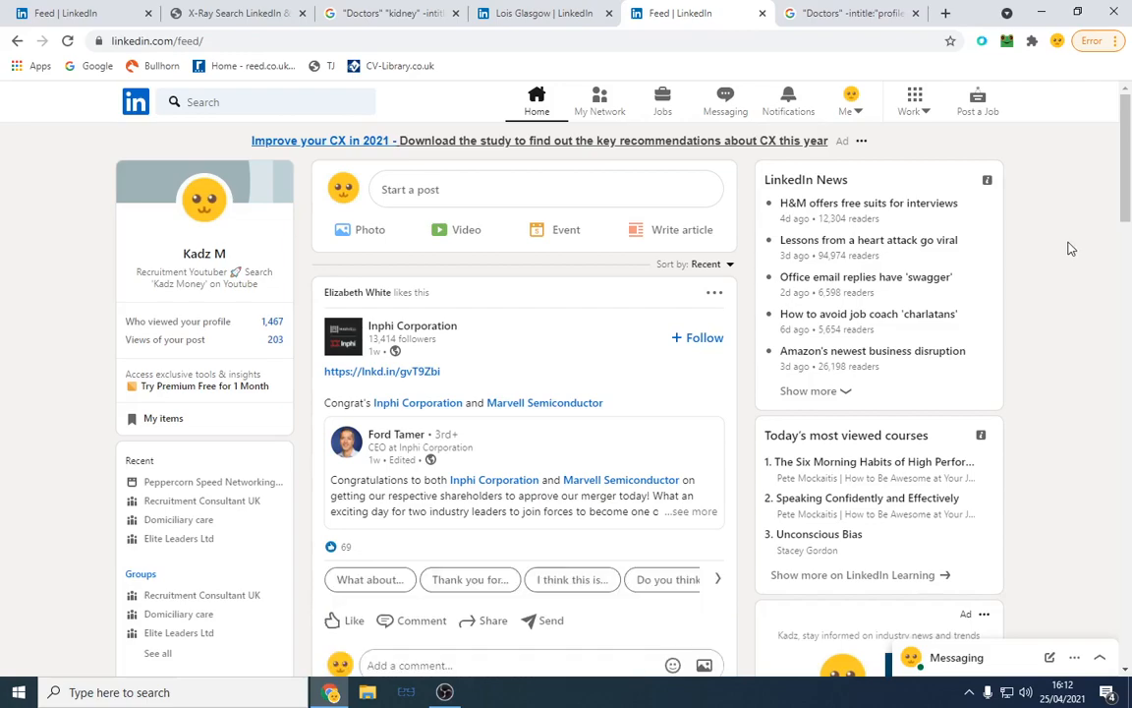